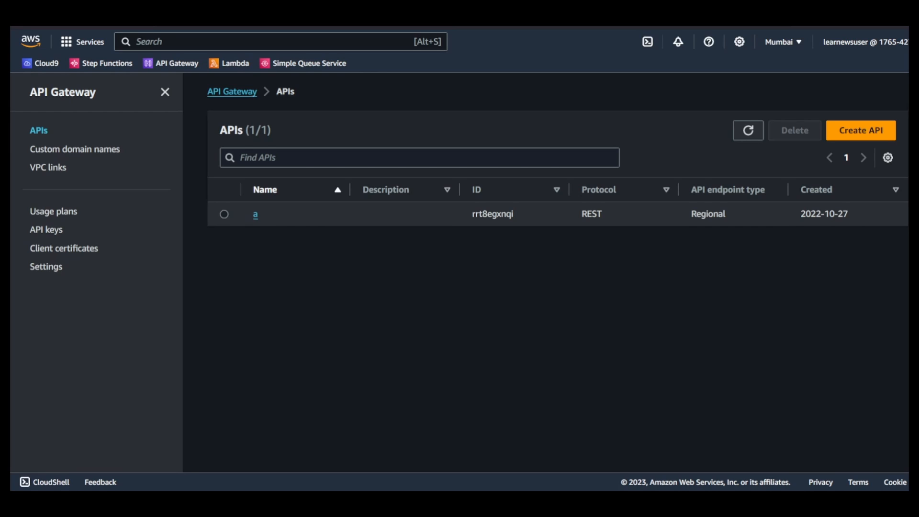
mouse_move(339, 341)
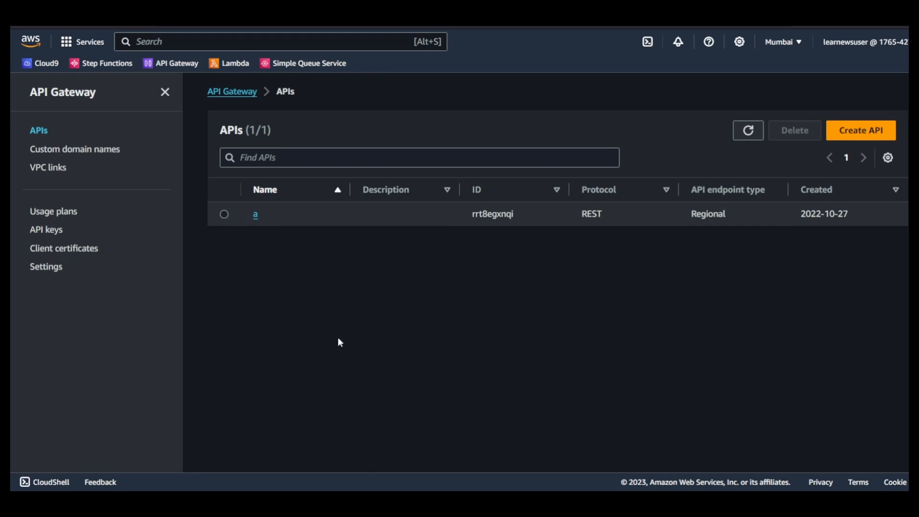
mouse_move(477, 373)
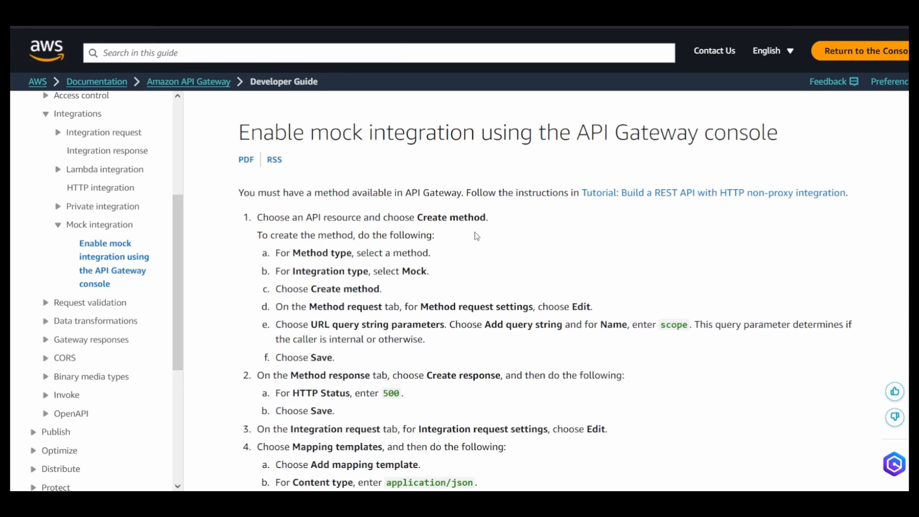
Create a new regional REST API named 'mock-test' via Create API > REST API Build.
scroll("down", 3)
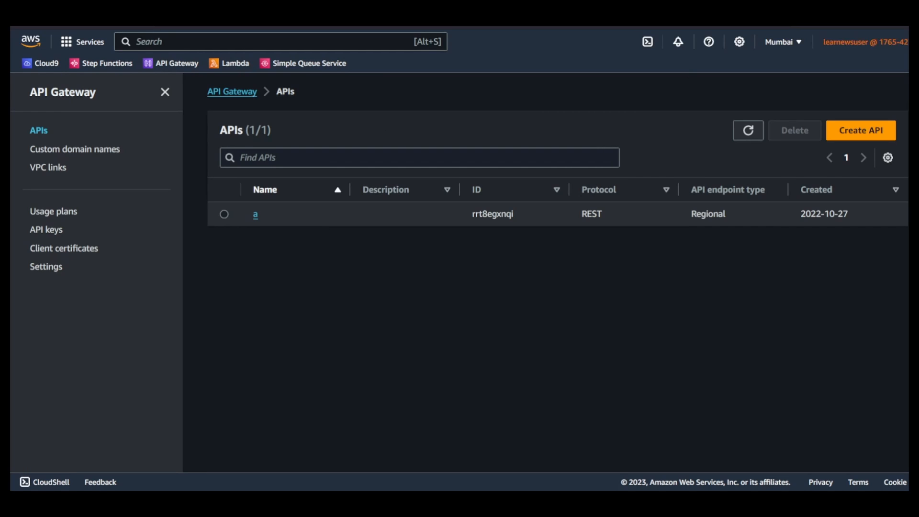
left_click(861, 129)
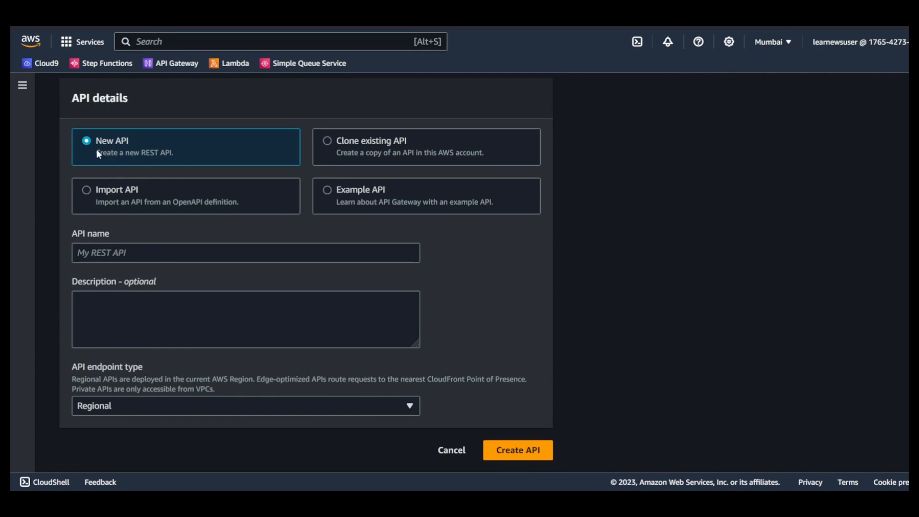
left_click(245, 253)
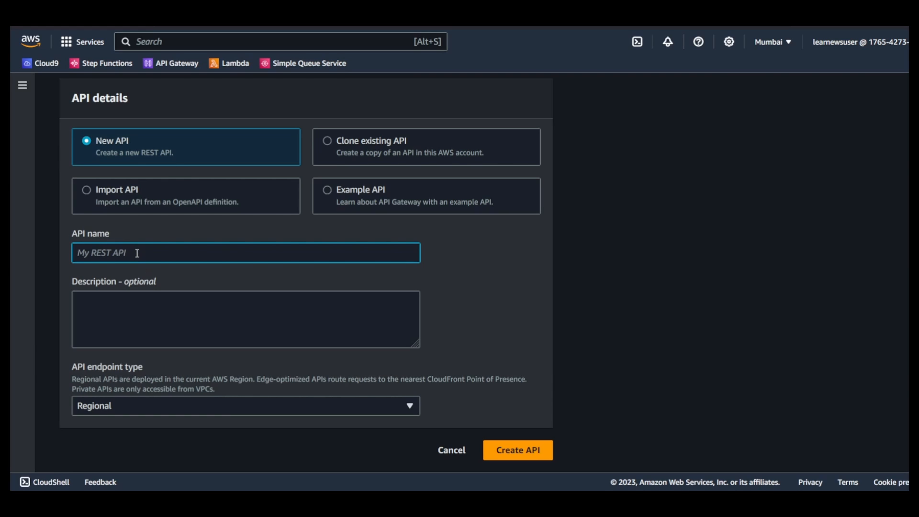
type("mock-")
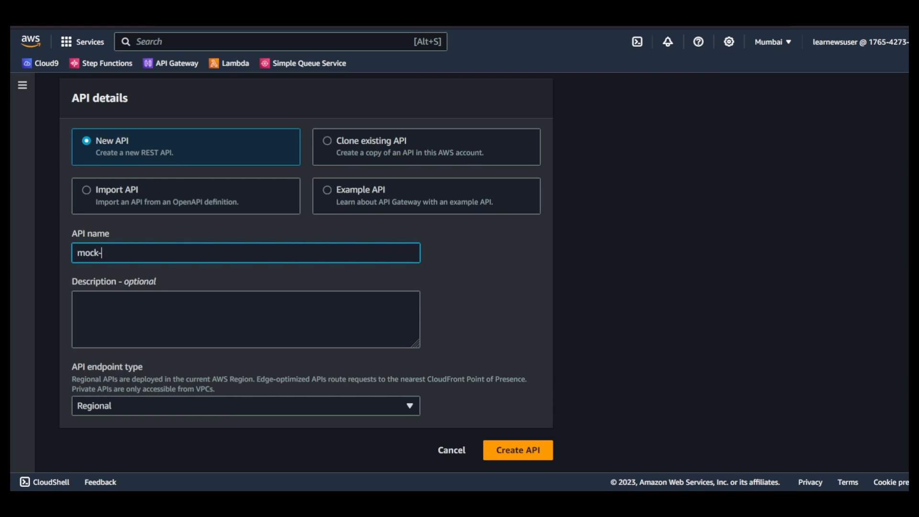
type("test")
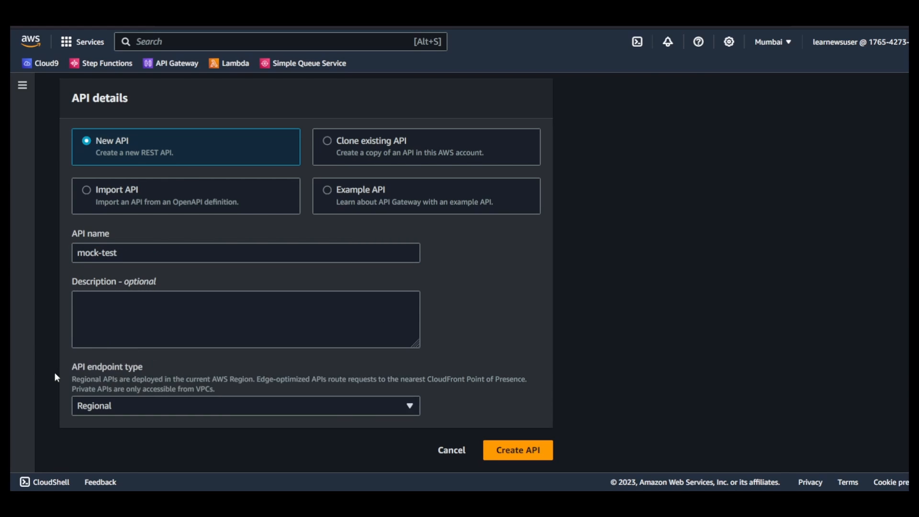
left_click(244, 406)
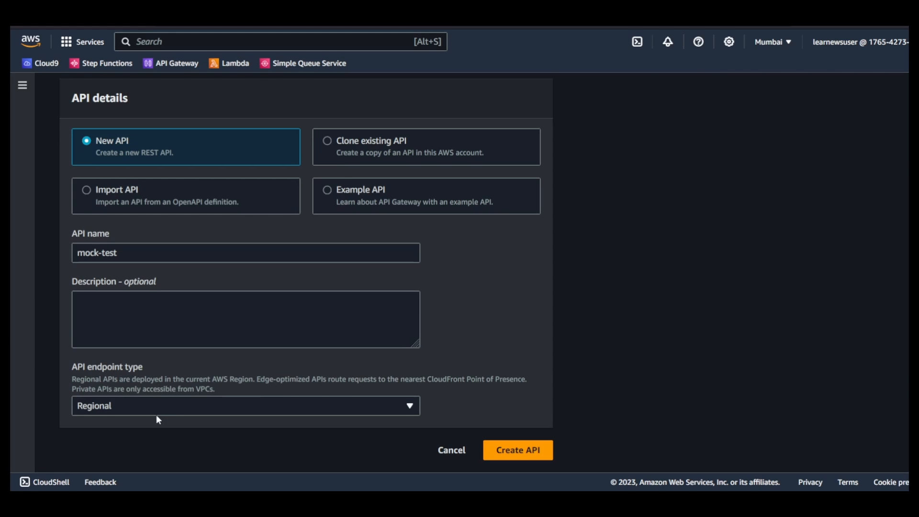
mouse_move(94, 412)
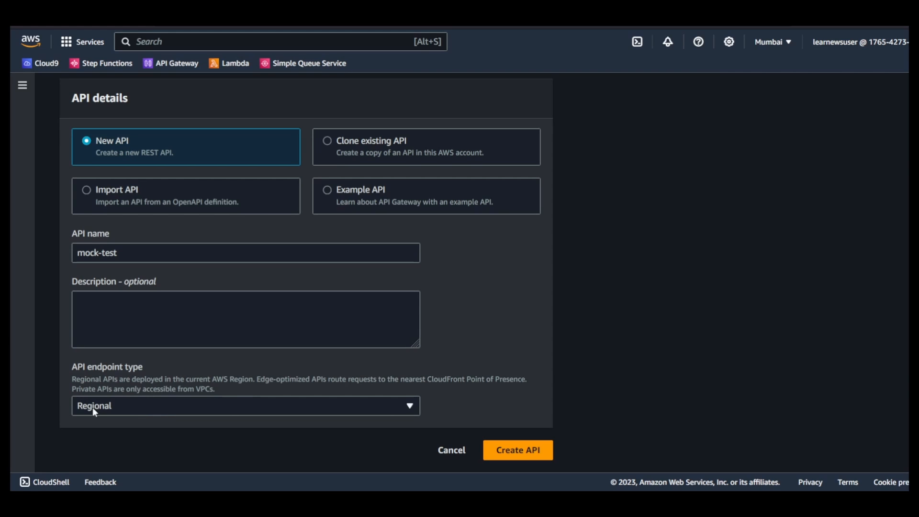
left_click(517, 451)
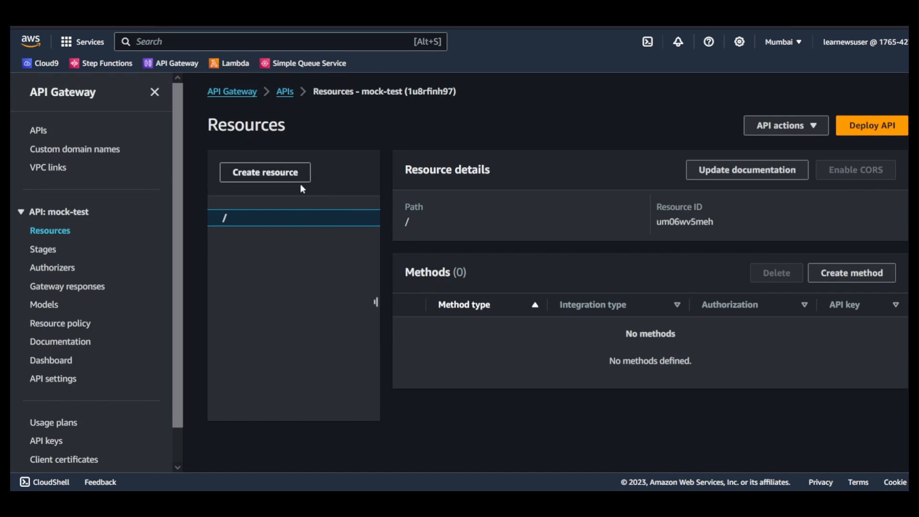
mouse_move(210, 249)
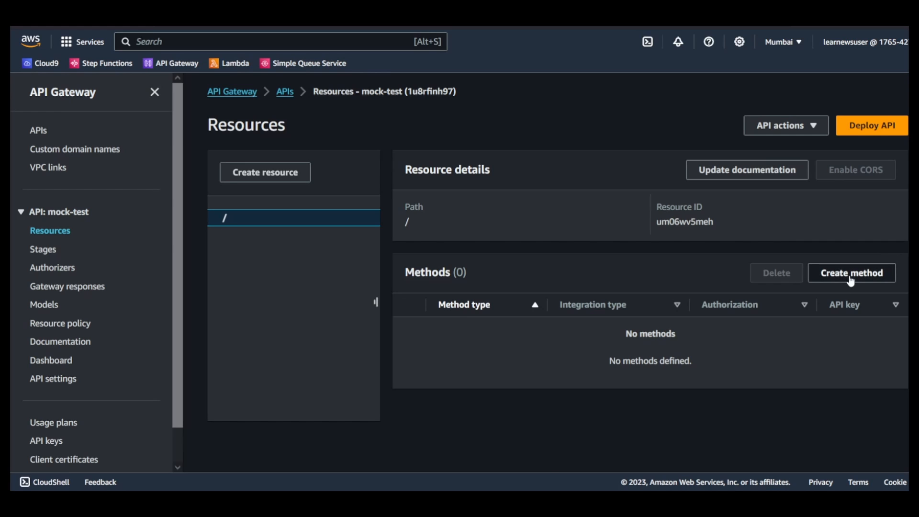
Add a GET method with Mock integration type to the root resource of mock-test.
left_click(850, 273)
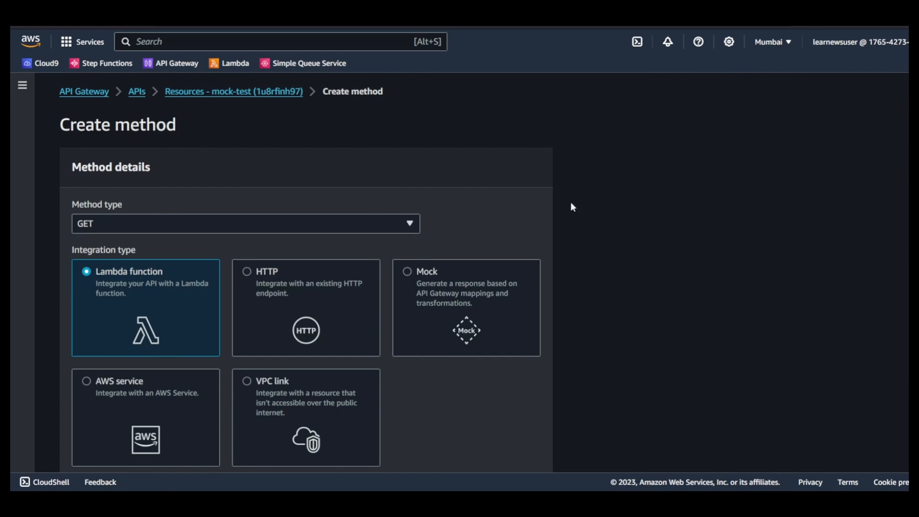
scroll("down", 3)
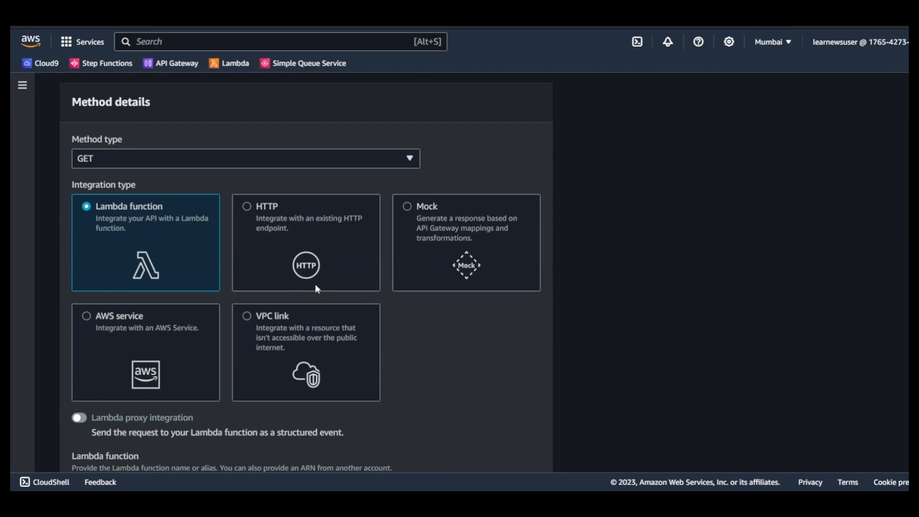
mouse_move(149, 210)
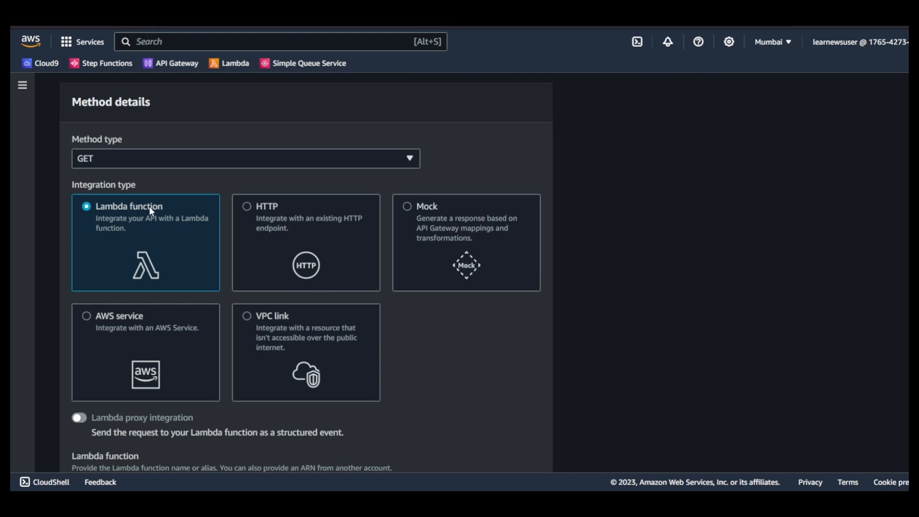
mouse_move(310, 215)
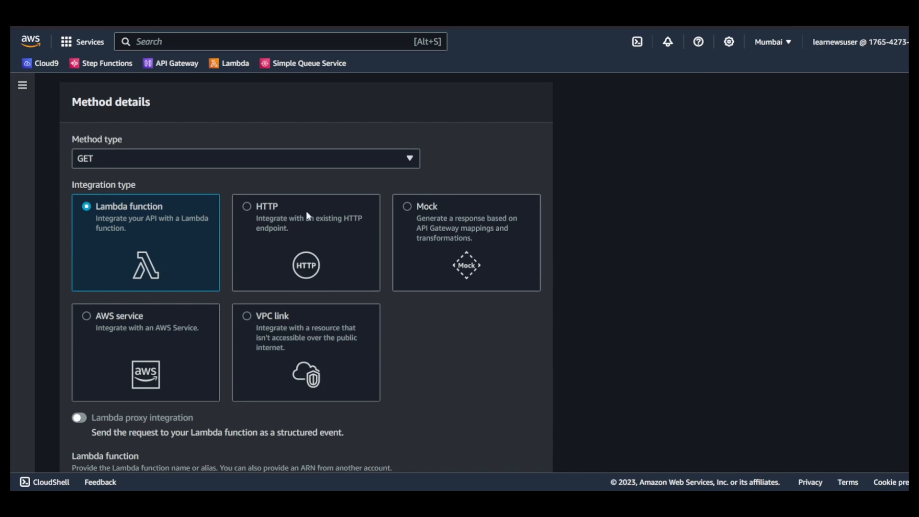
mouse_move(305, 218)
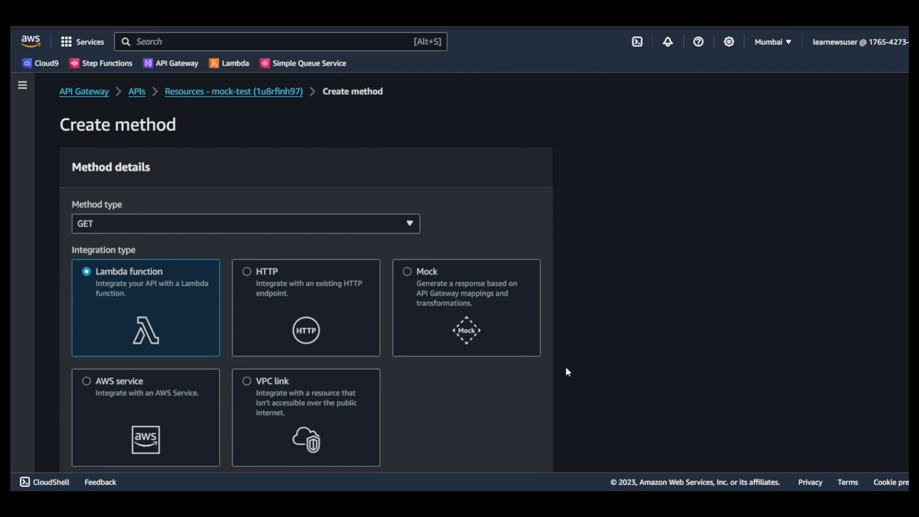
mouse_move(408, 276)
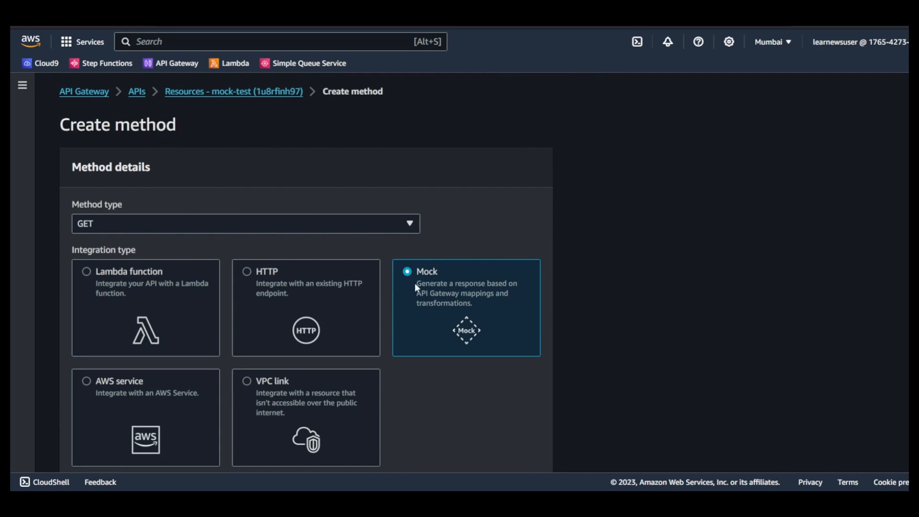
scroll("down", 3)
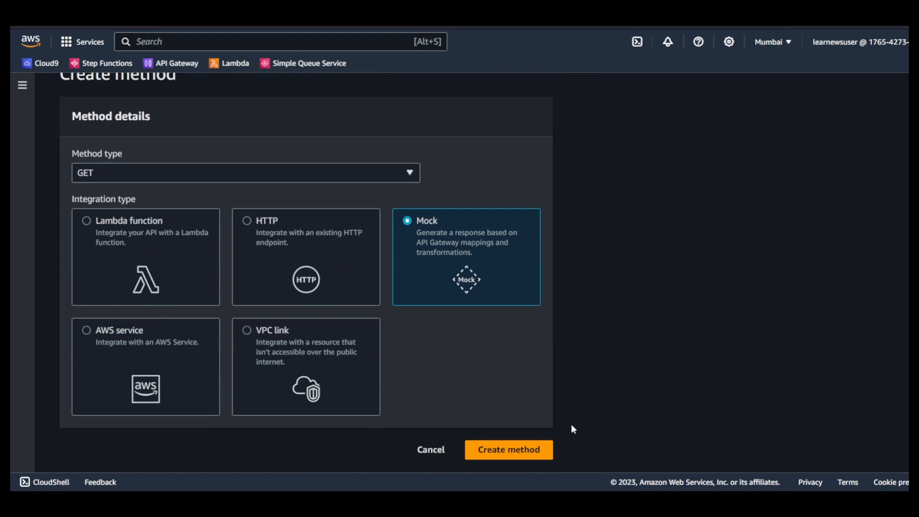
left_click(508, 450)
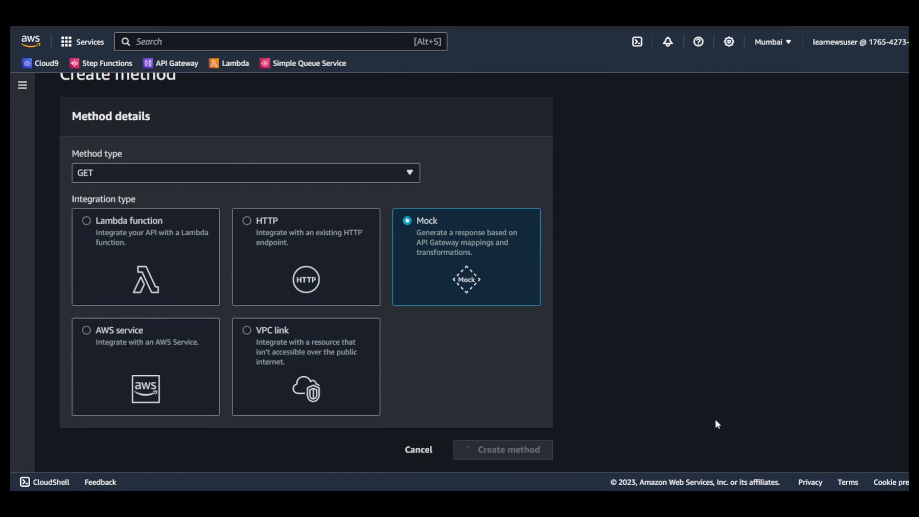
left_click(502, 451)
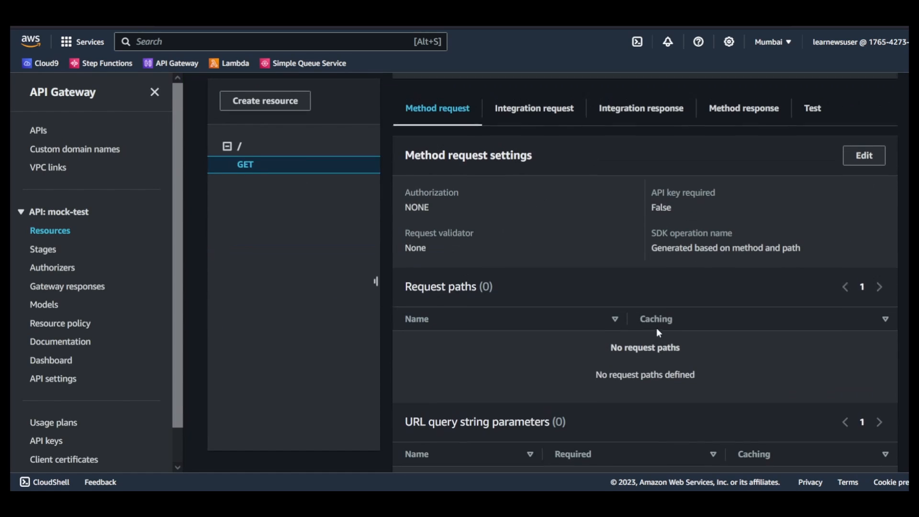
View the GET method's Integration request mapping templates, then return to the developer guide.
left_click(245, 163)
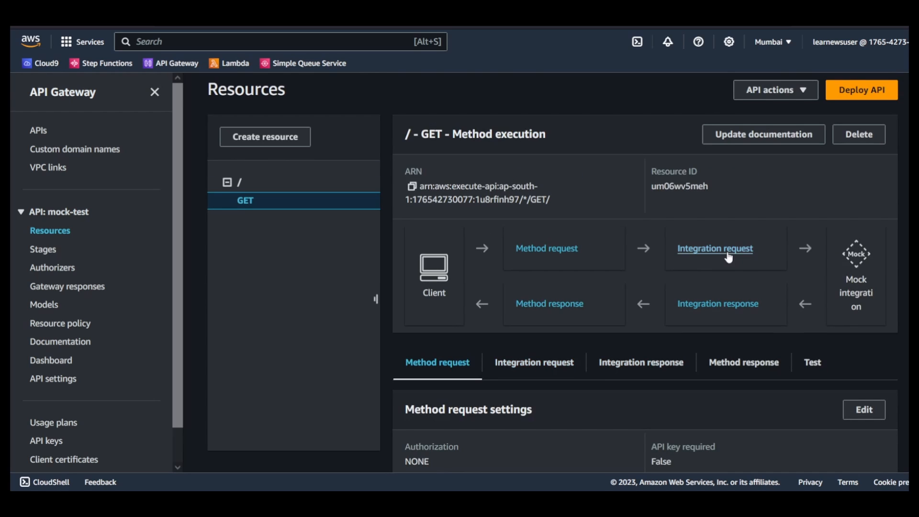
left_click(715, 248)
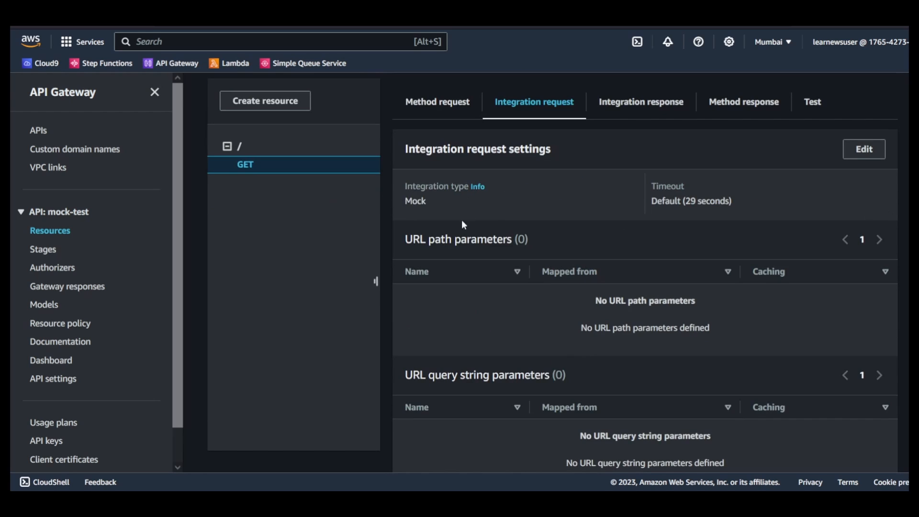
scroll("down", 3)
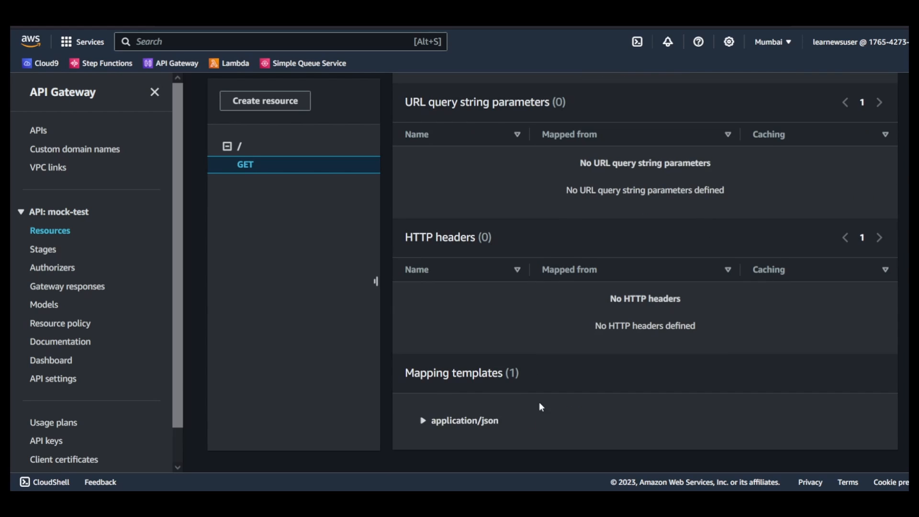
left_click(422, 420)
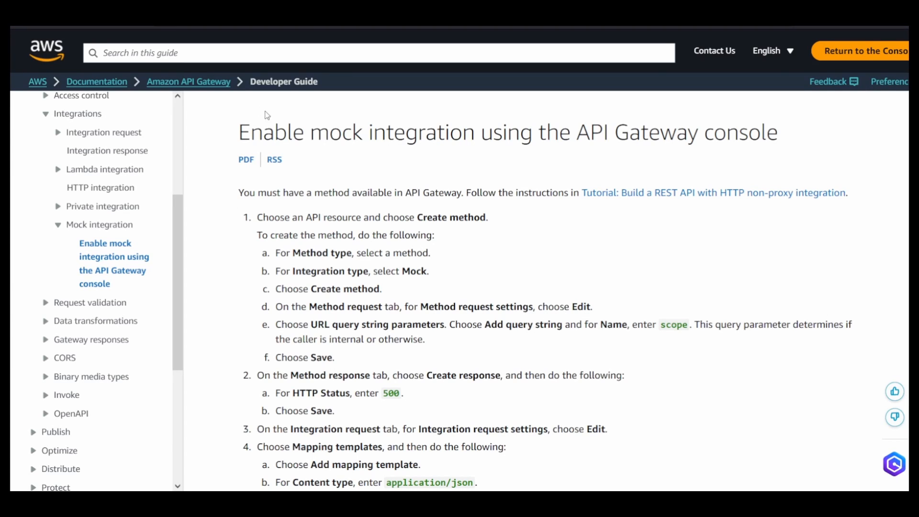
mouse_move(530, 267)
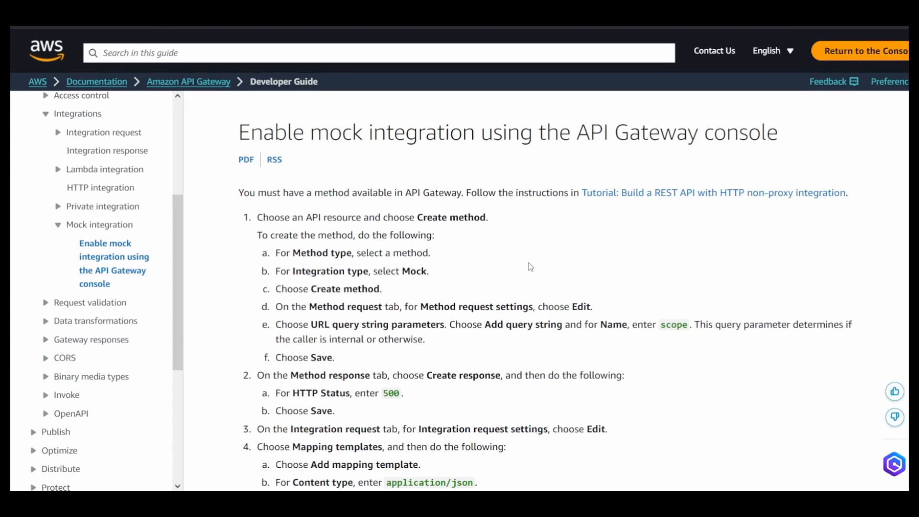
Scroll through the mock integration guide, noting the 'scope' parameter name, and return to the console.
scroll("down", 3)
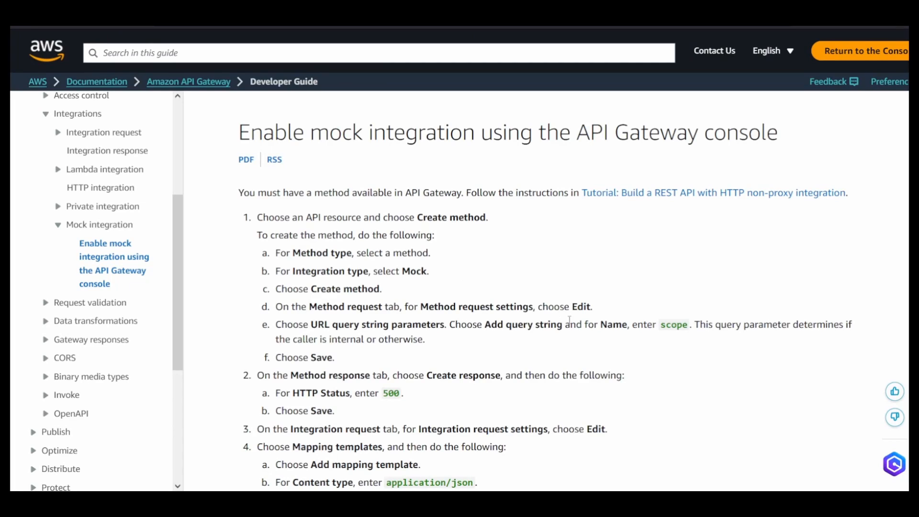
scroll("down", 3)
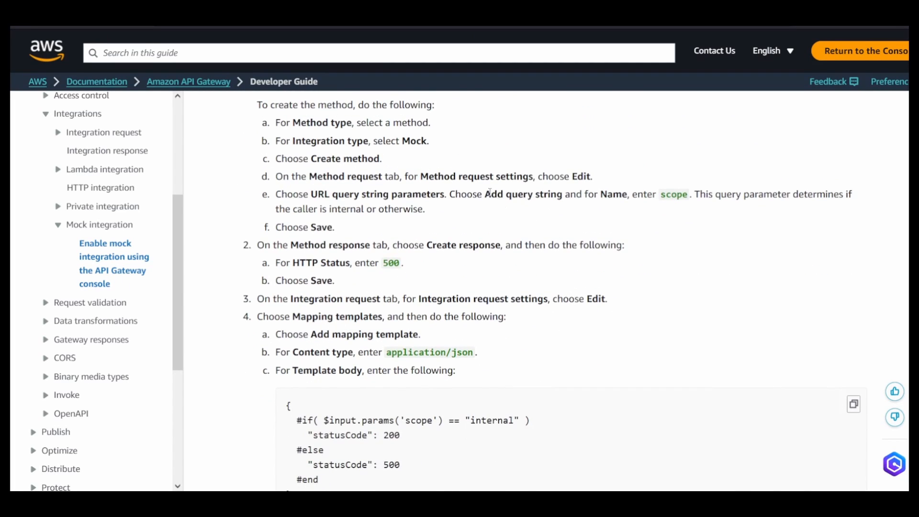
double_click(674, 194)
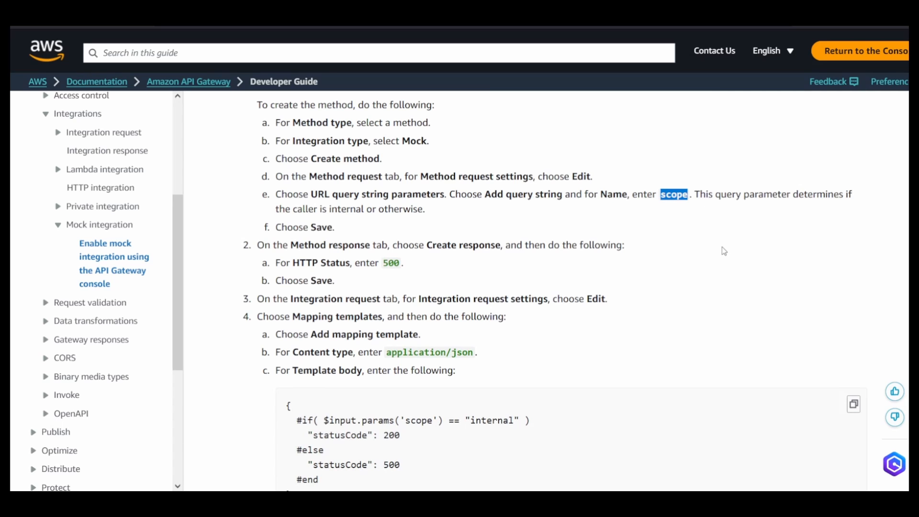
scroll("down", 3)
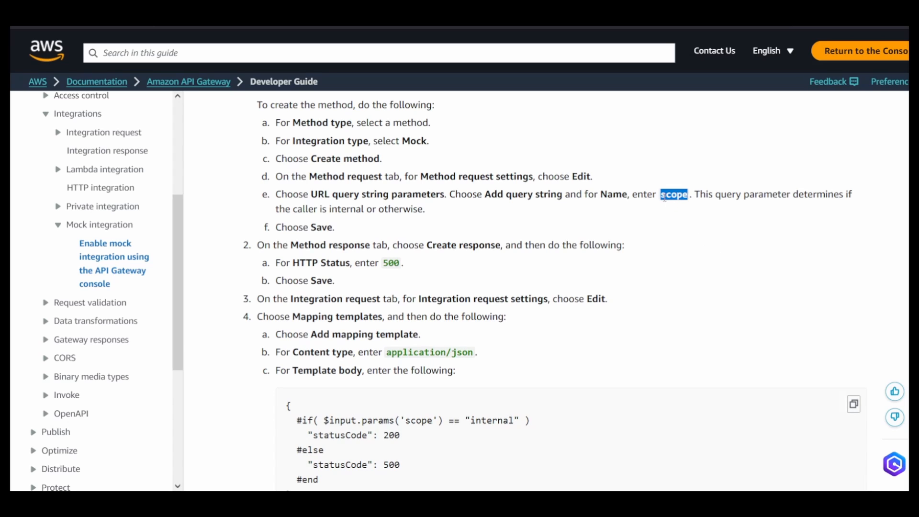
mouse_move(693, 270)
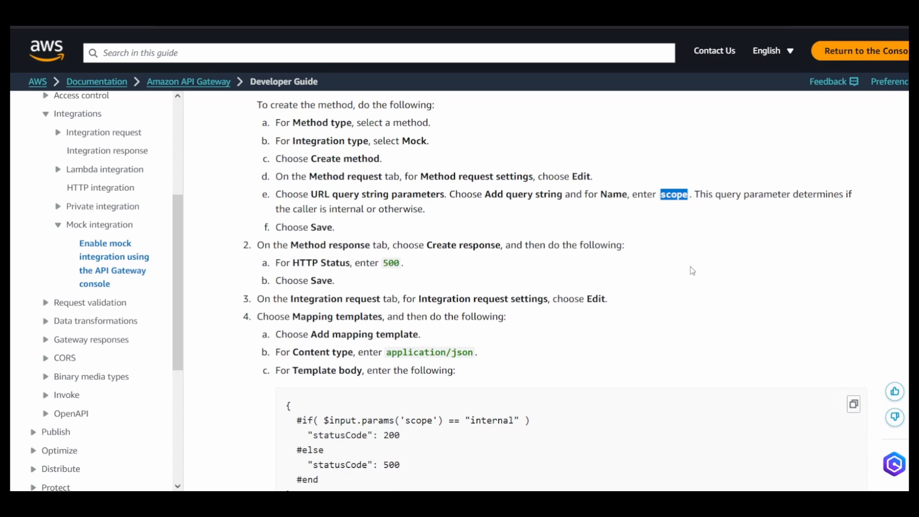
scroll("down", 3)
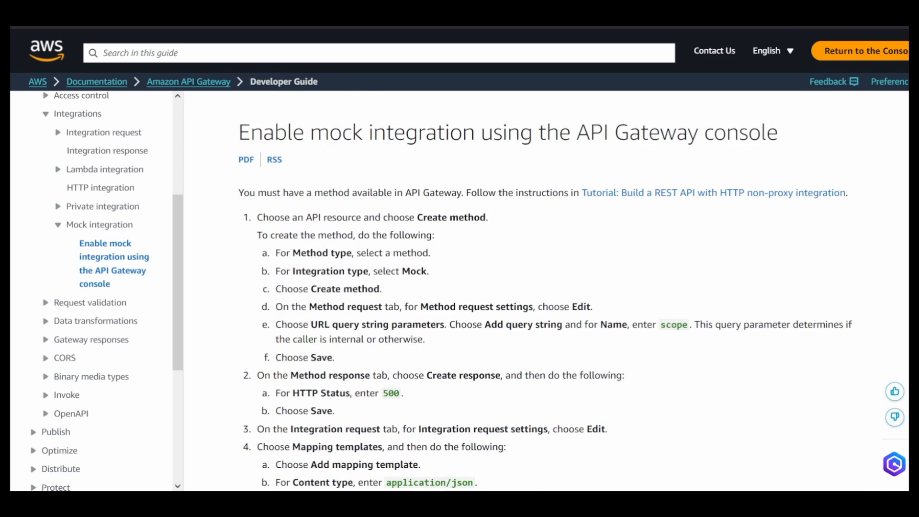
scroll("down", 3)
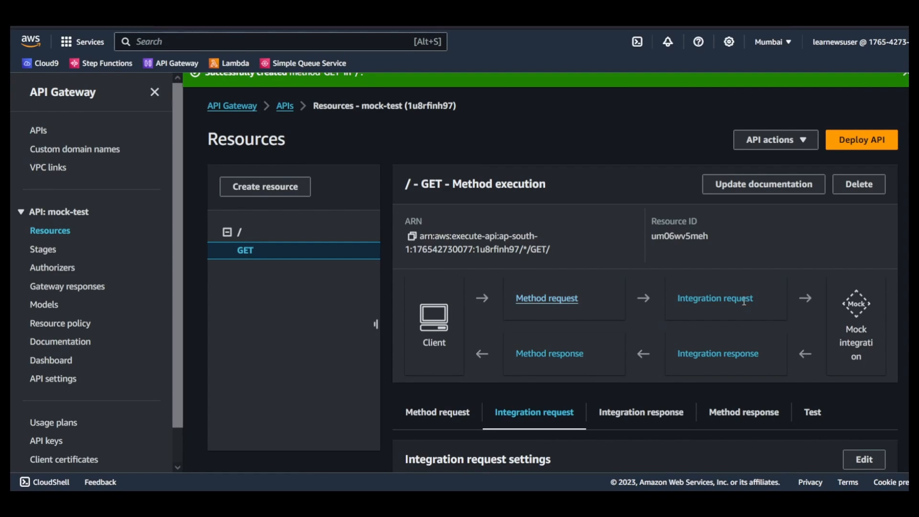
Add a URL query string parameter 'scope' to the GET method request and save it.
scroll("down", 3)
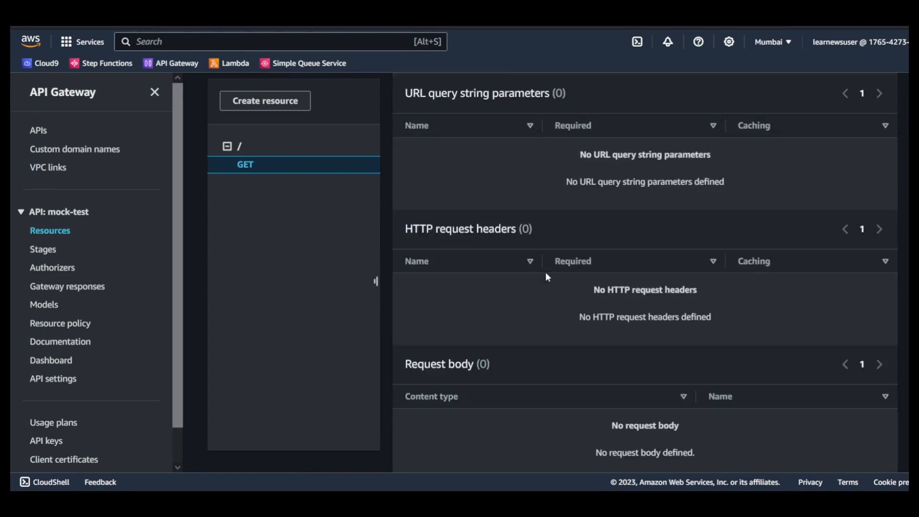
scroll("down", 3)
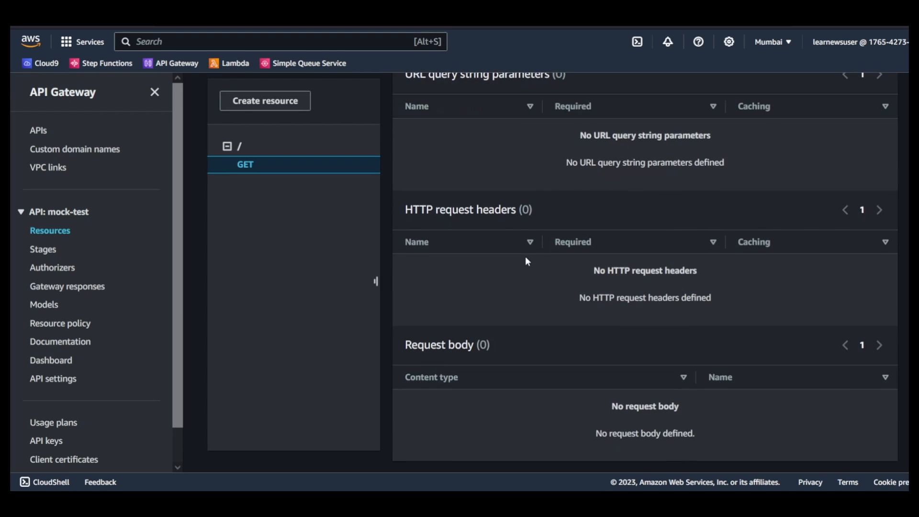
scroll("up", 3)
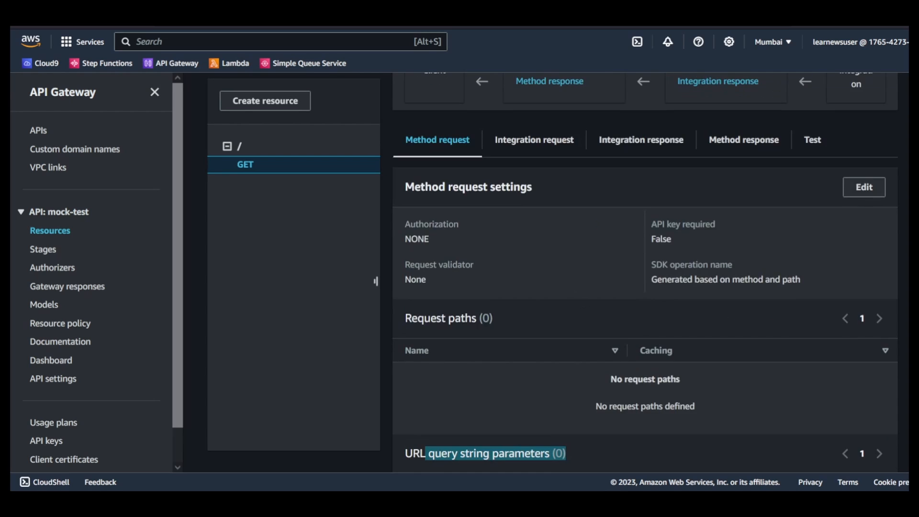
left_click(864, 187)
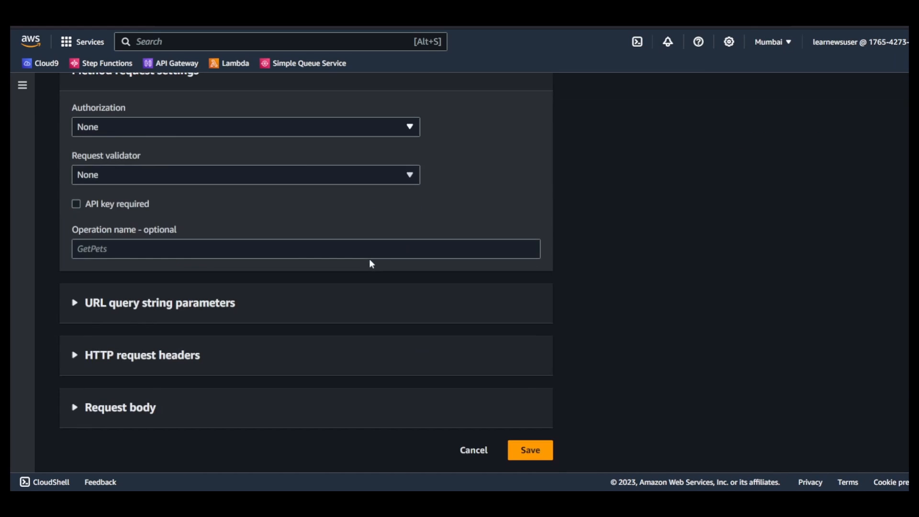
left_click(155, 302)
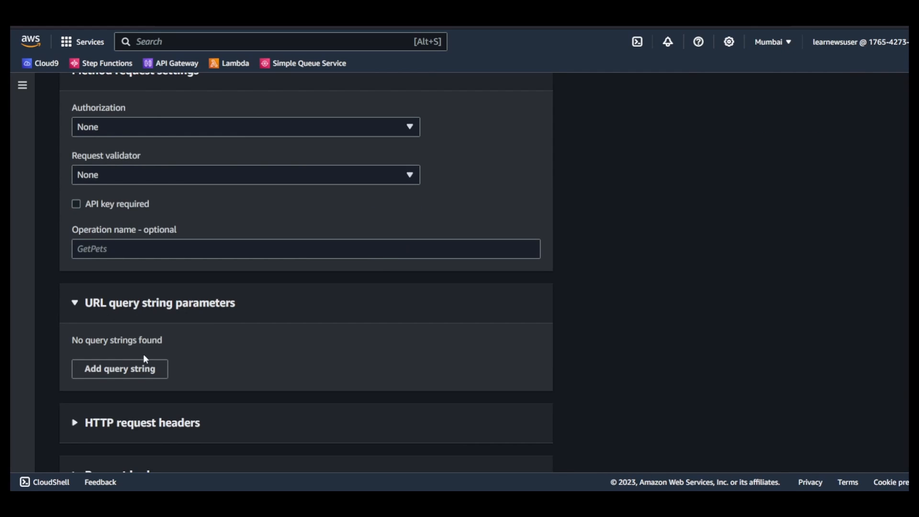
left_click(120, 368)
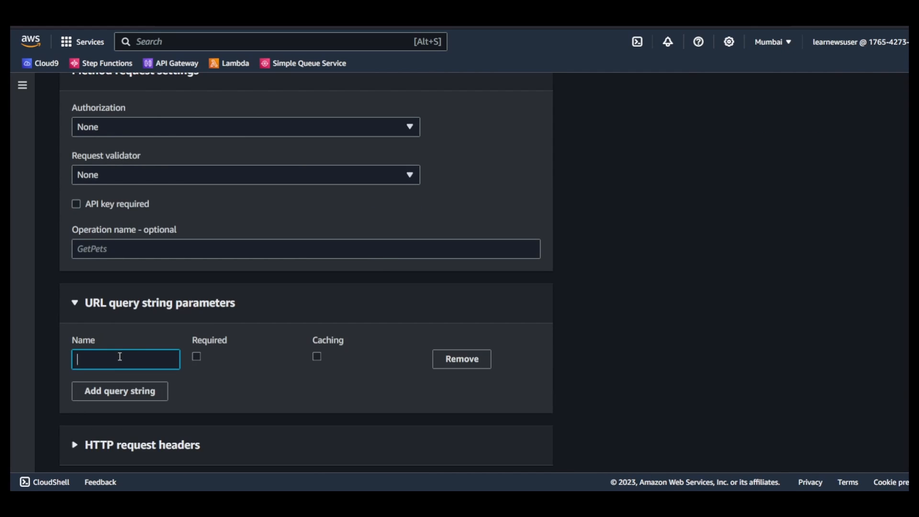
type("sco")
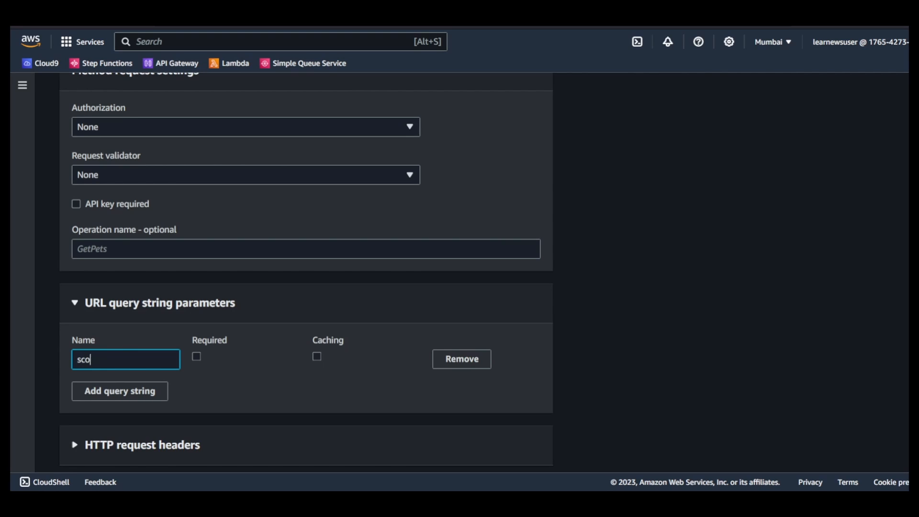
type("pe")
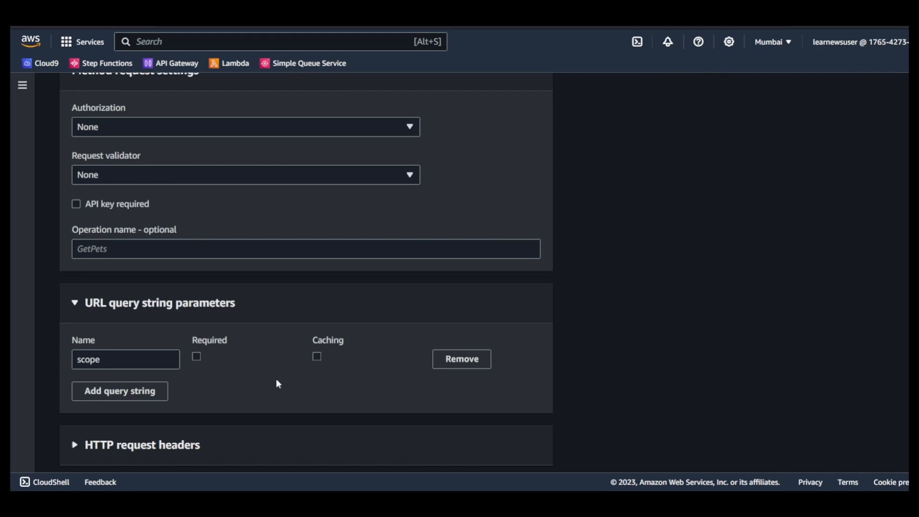
mouse_move(343, 366)
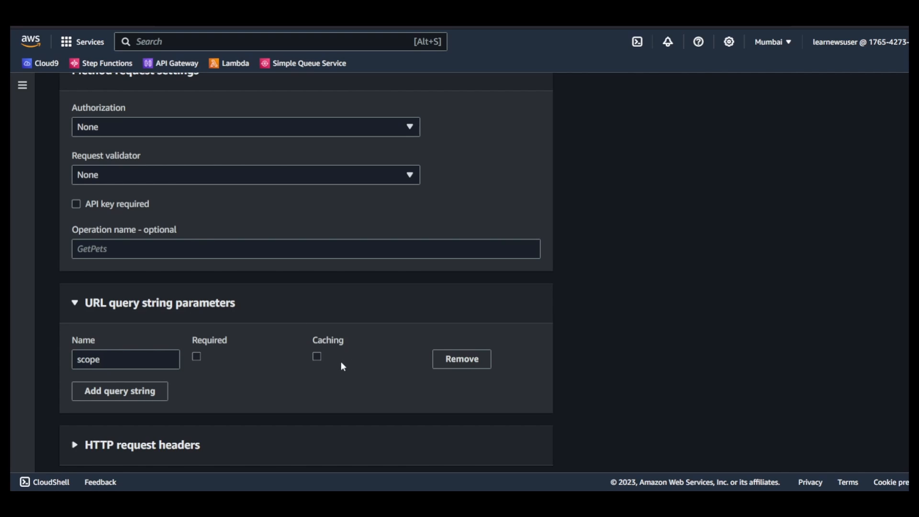
mouse_move(321, 383)
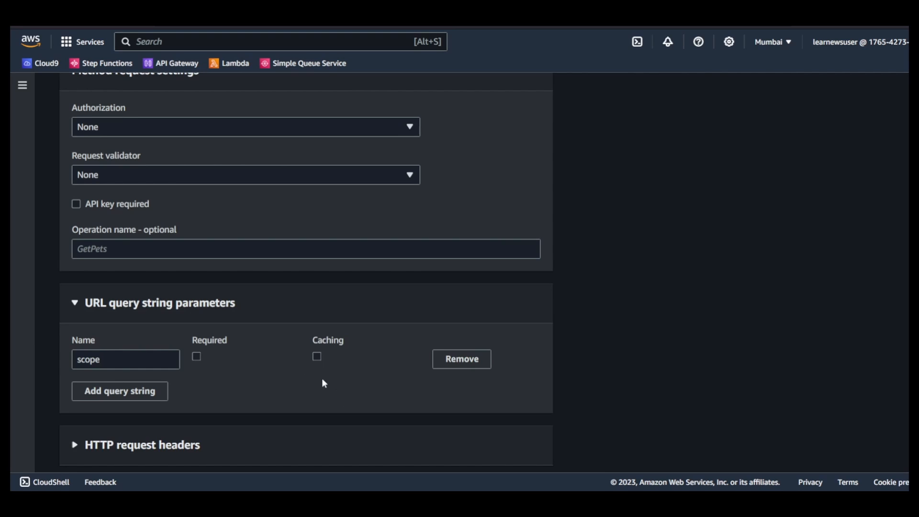
mouse_move(223, 357)
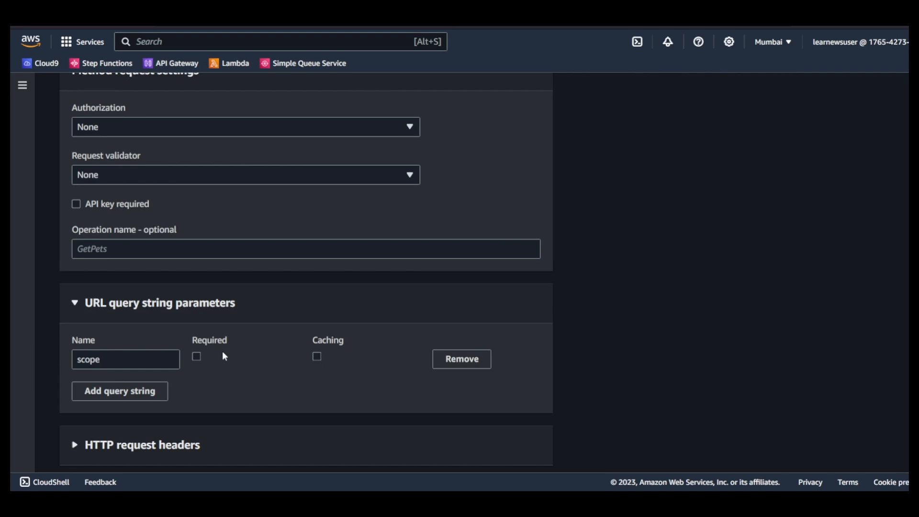
mouse_move(205, 362)
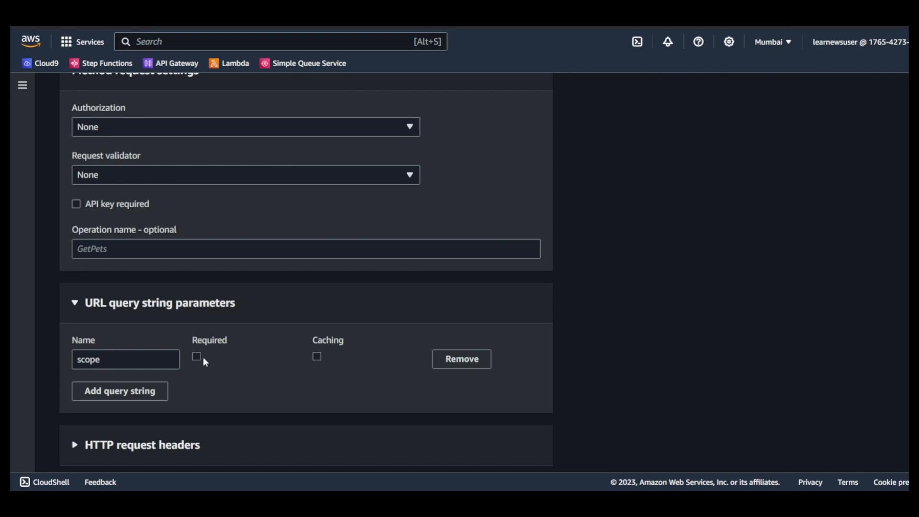
scroll("down", 3)
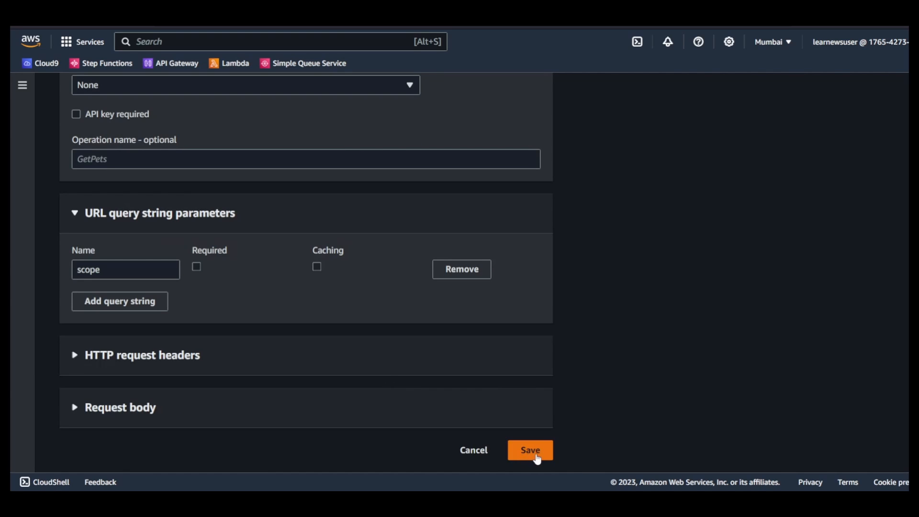
left_click(530, 450)
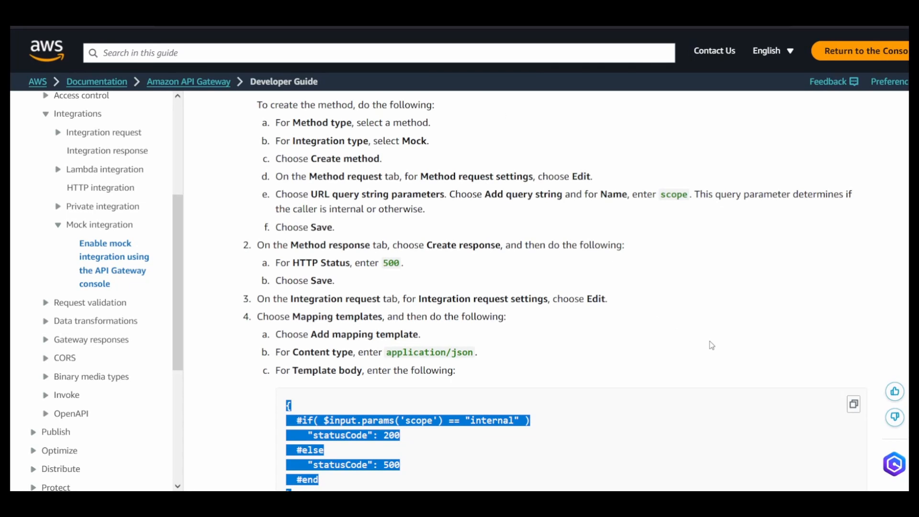
mouse_move(705, 239)
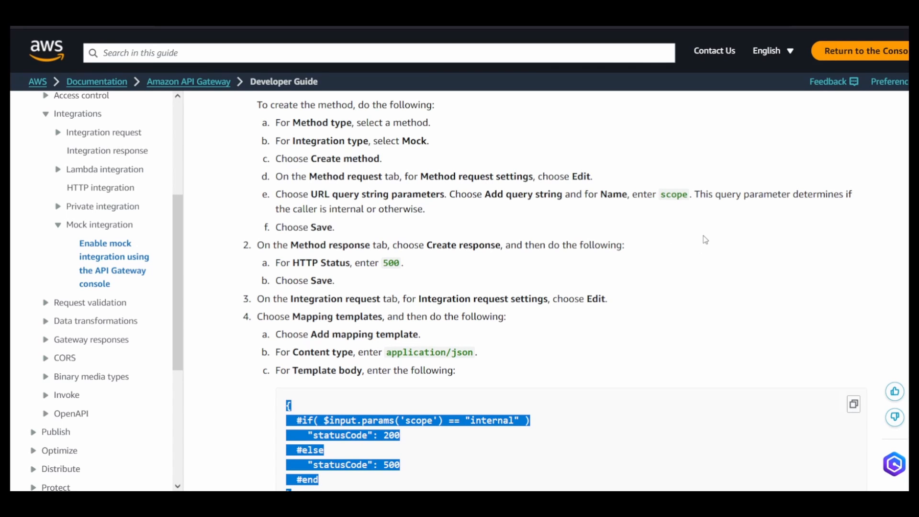
mouse_move(722, 194)
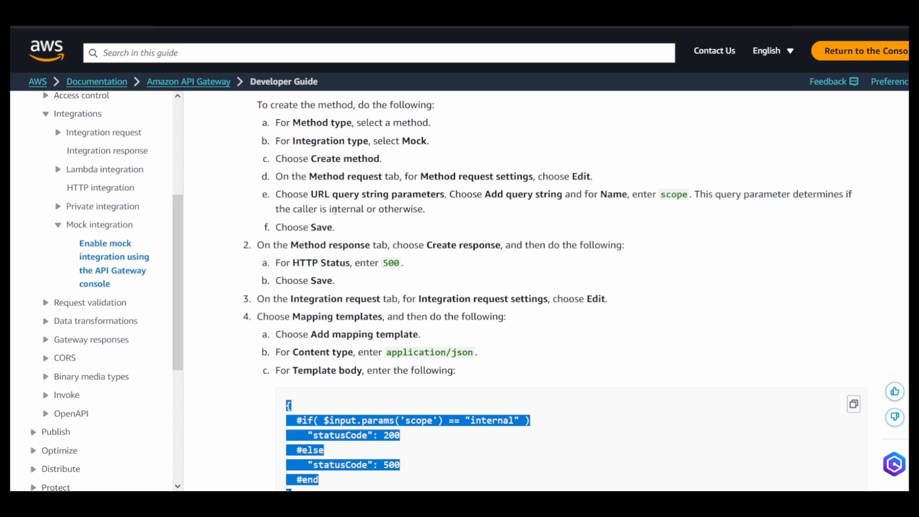
mouse_move(744, 239)
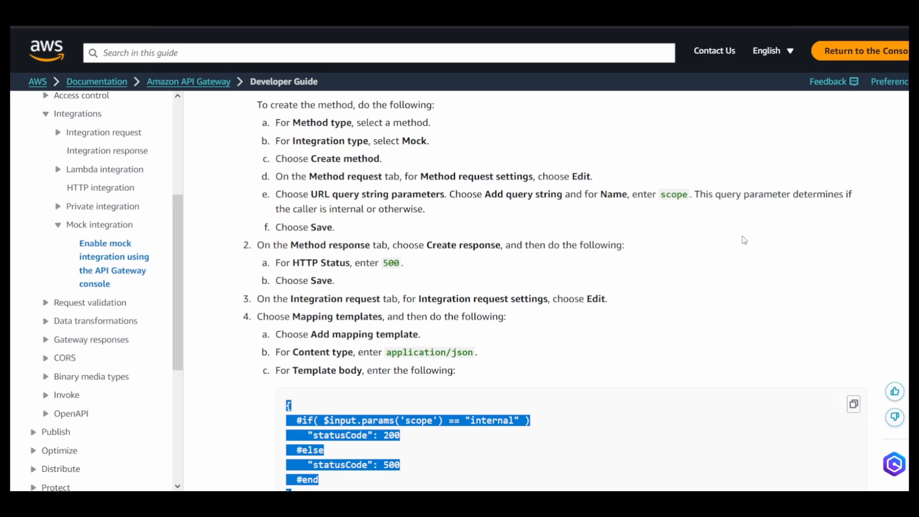
Re-read the guide's mapping template and 500-response steps, selecting the 500 error message text.
scroll("down", 3)
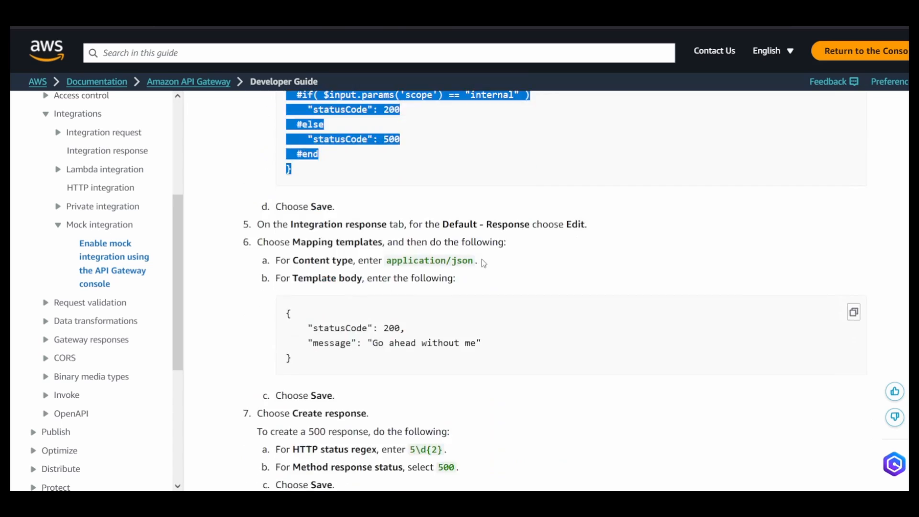
scroll("down", 3)
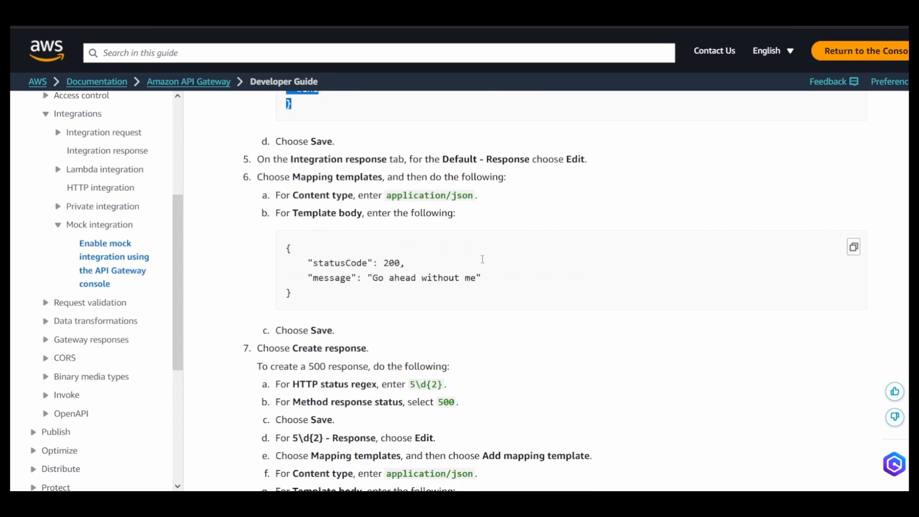
mouse_move(364, 279)
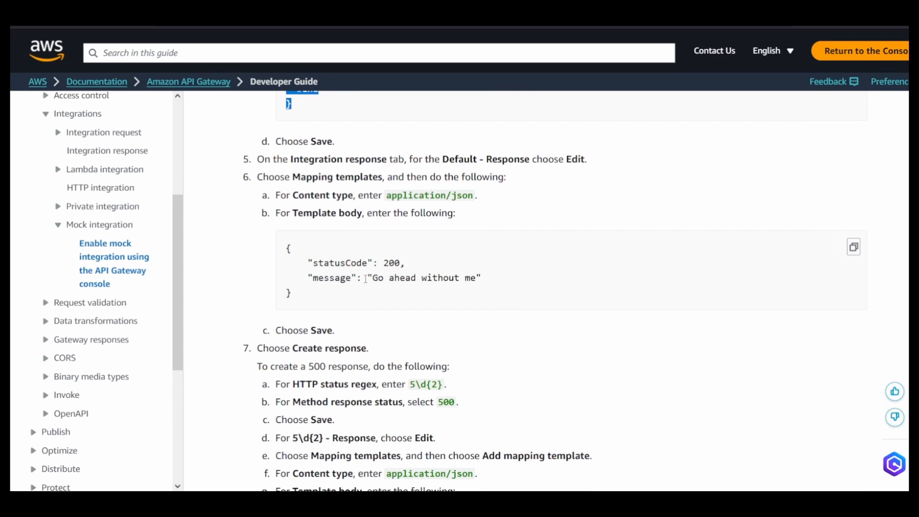
scroll("down", 3)
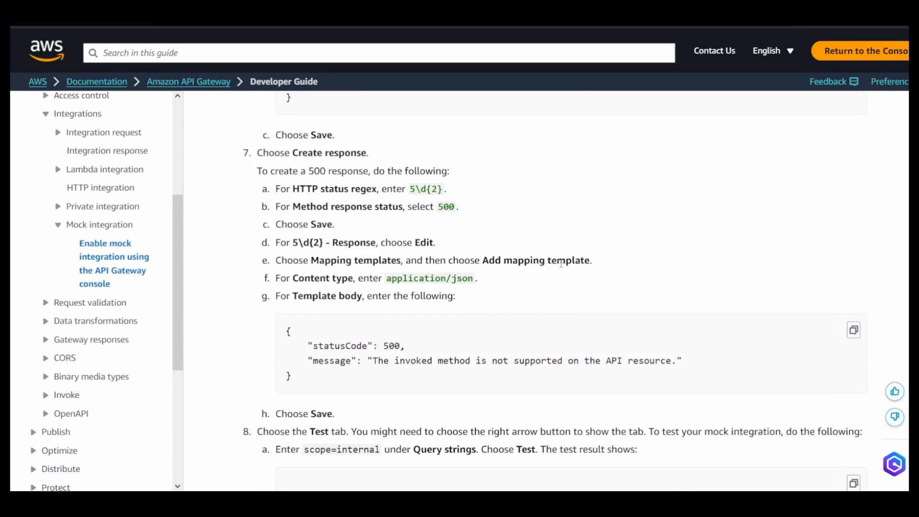
double_click(361, 346)
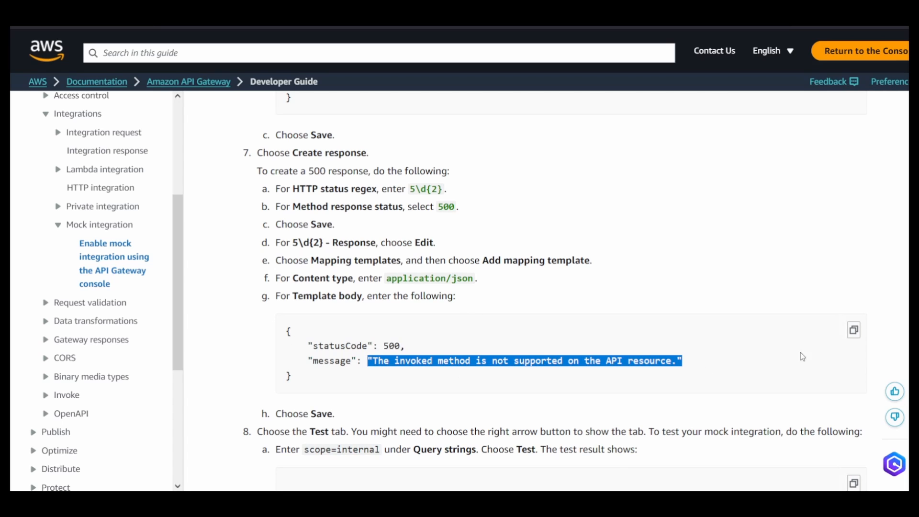
scroll("up", 3)
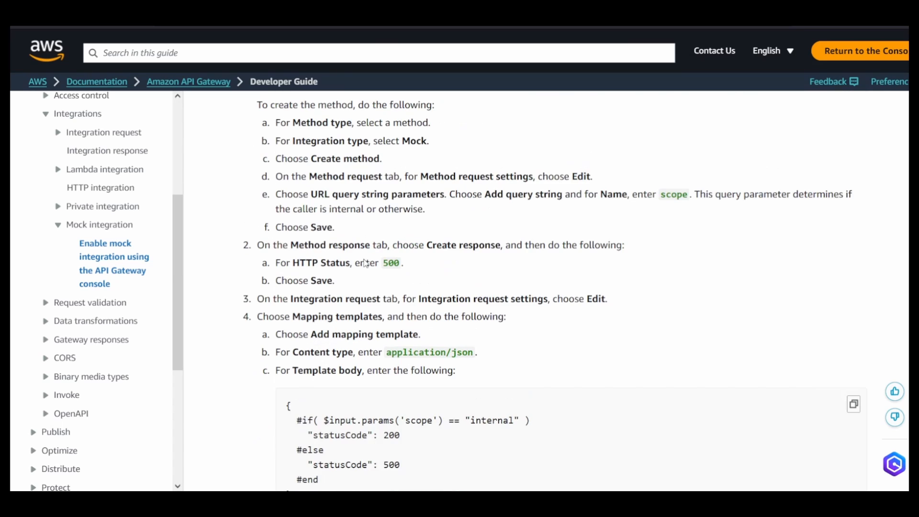
scroll("down", 3)
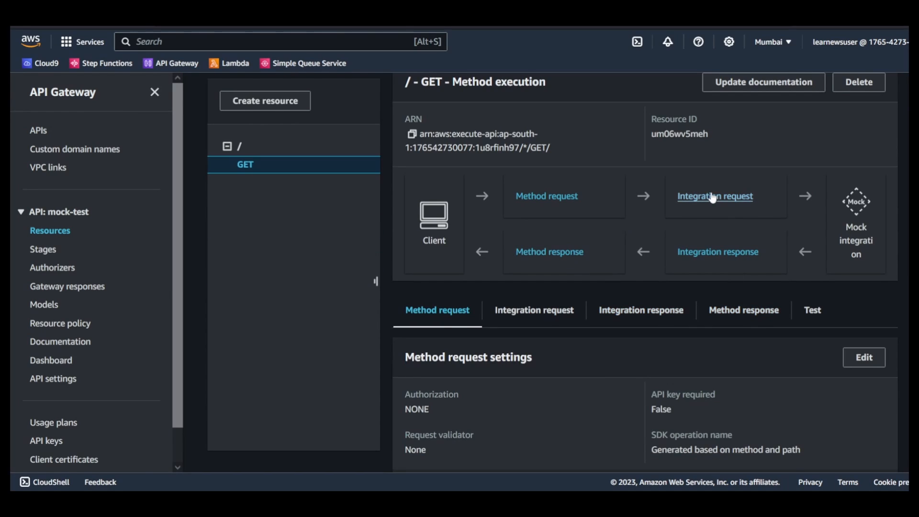
Show the GET method's integration request application/json mapping template holding only a 200 statusCode.
left_click(715, 195)
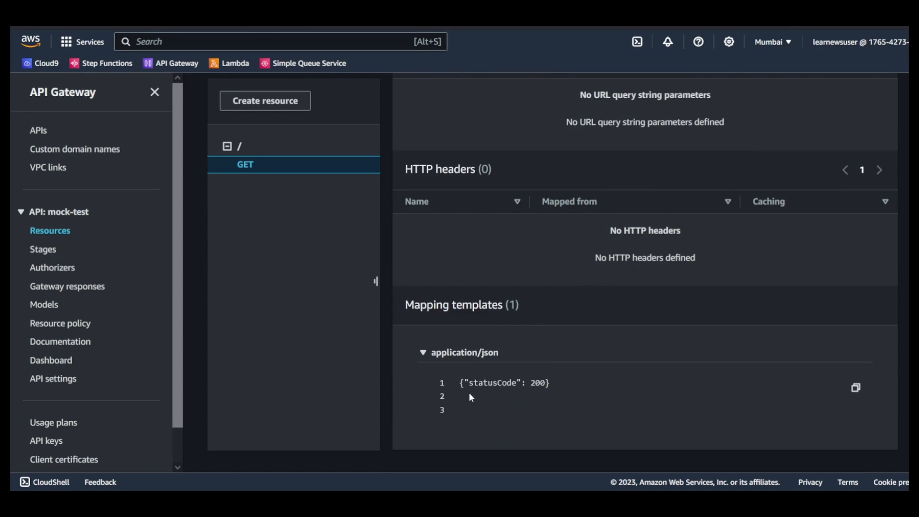
double_click(505, 384)
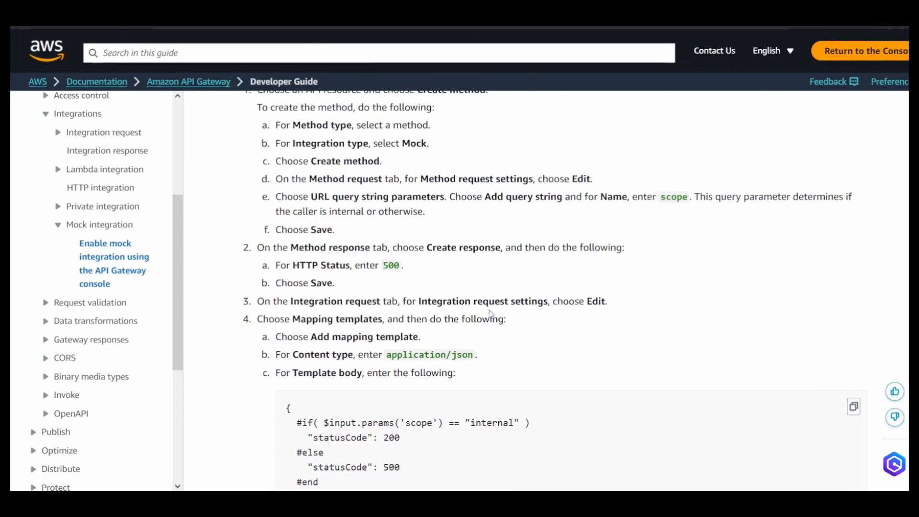
Scroll the guide to steps 3–4 on integration request mapping templates.
scroll("down", 3)
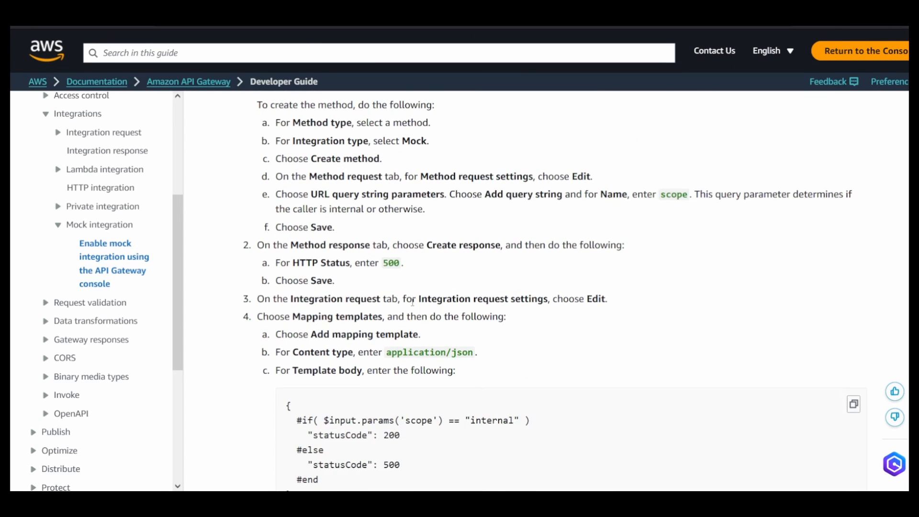
scroll("down", 3)
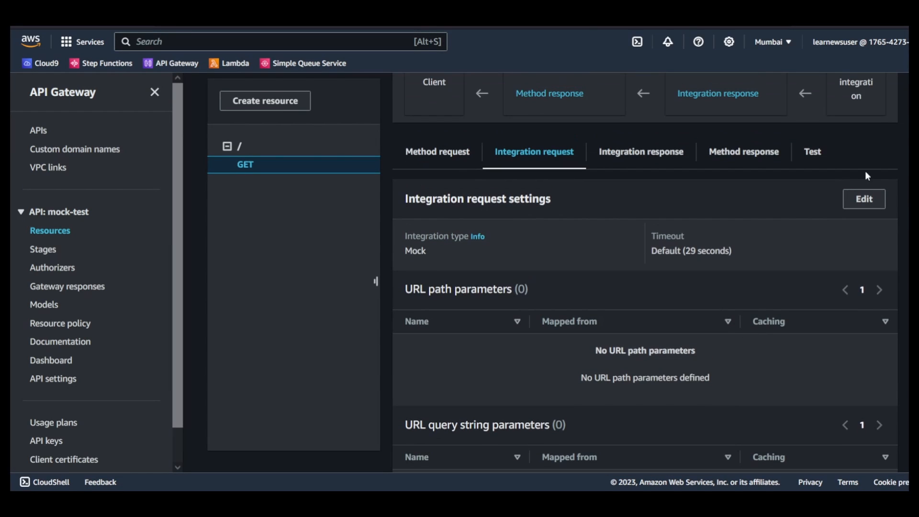
Edit the integration request with the if/else template returning 200 for scope=internal, else 500, and save.
left_click(863, 199)
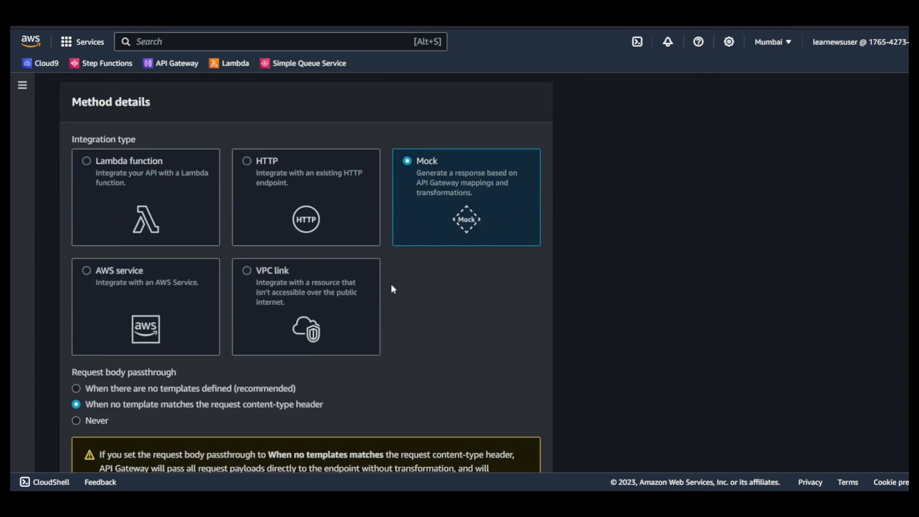
scroll("down", 3)
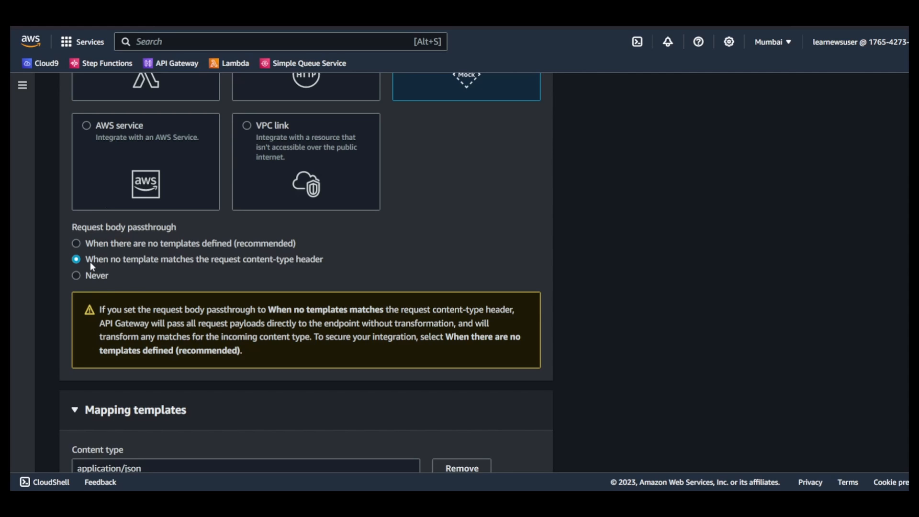
mouse_move(17, 242)
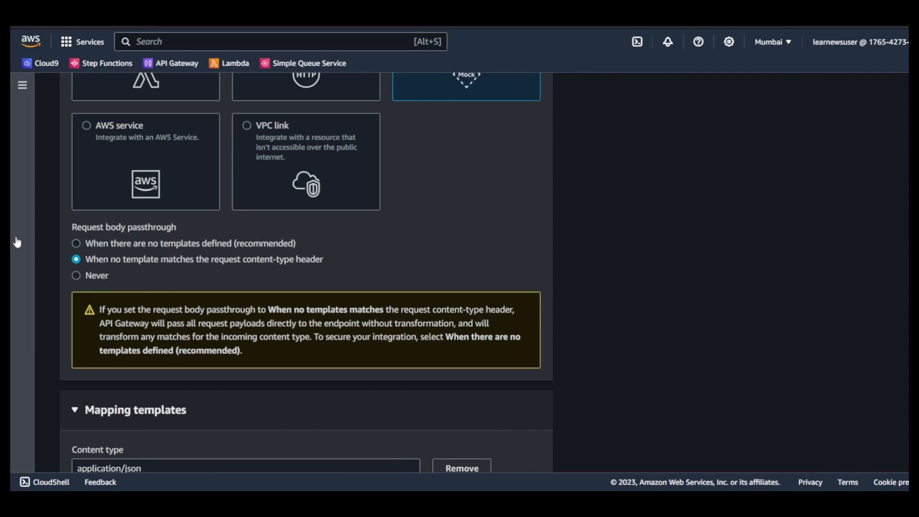
scroll("down", 3)
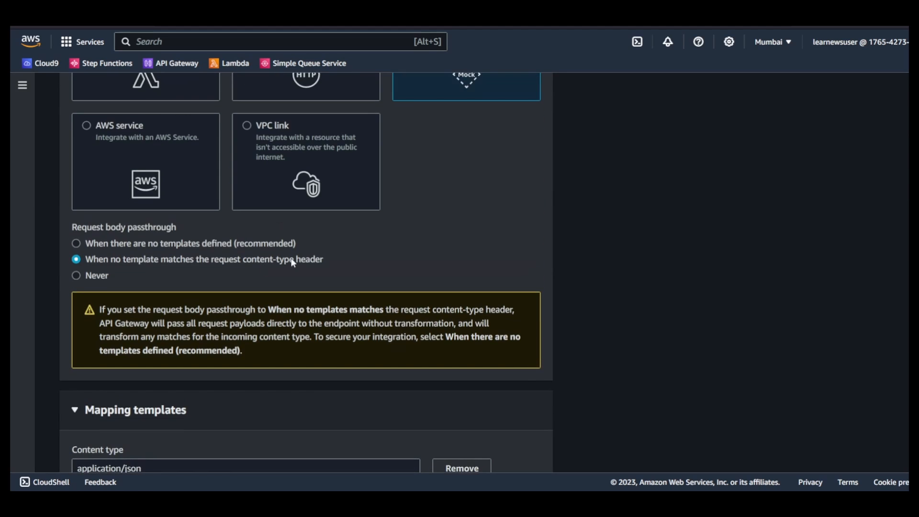
scroll("down", 3)
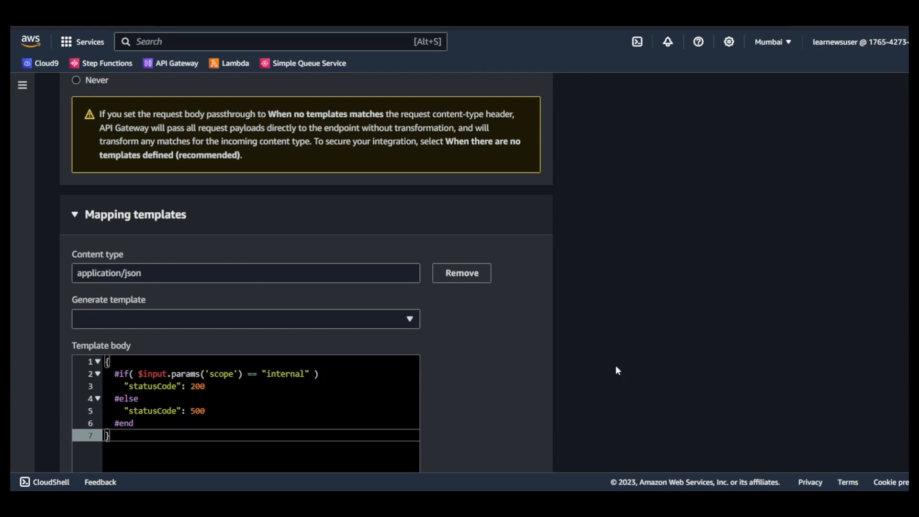
scroll("down", 3)
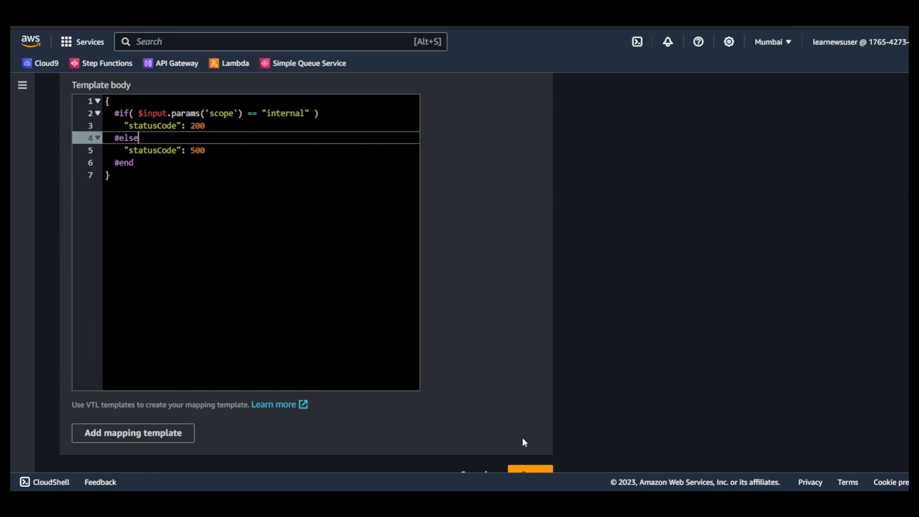
left_click(530, 472)
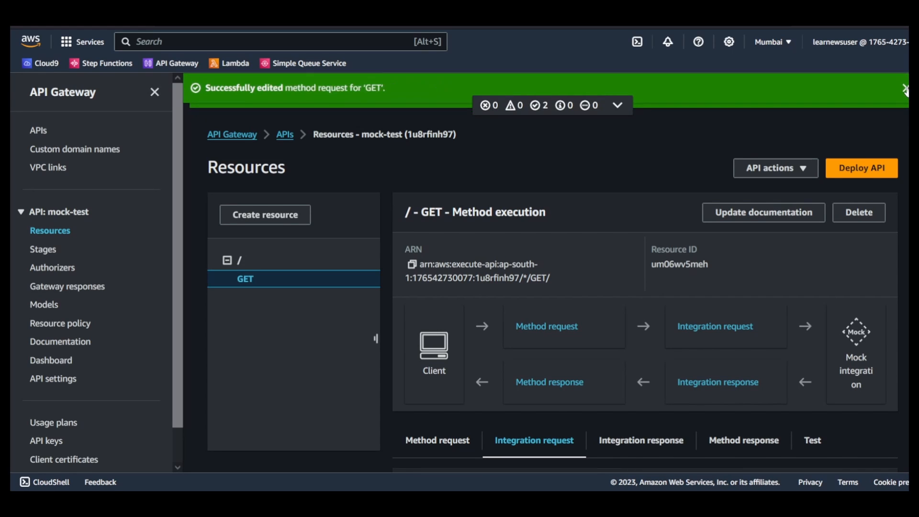
Review the saved template, highlighting the input params and scope parameter name.
scroll("down", 3)
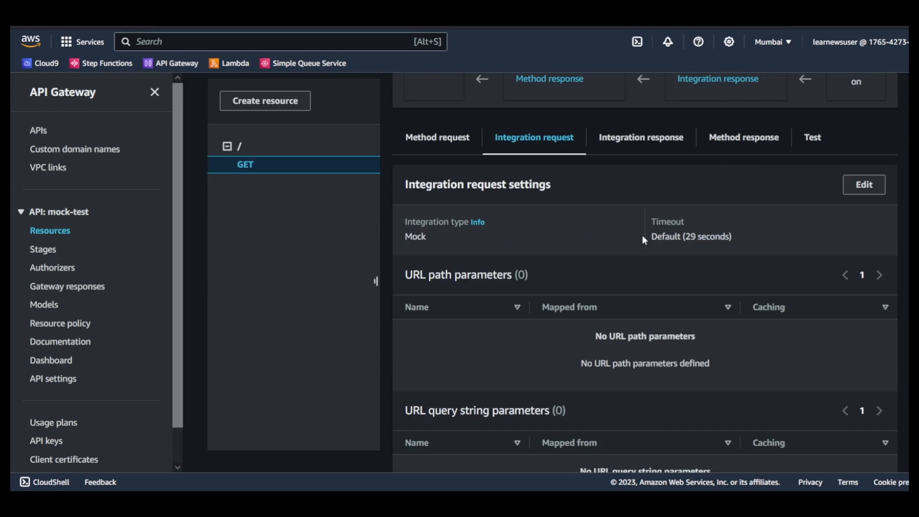
scroll("down", 3)
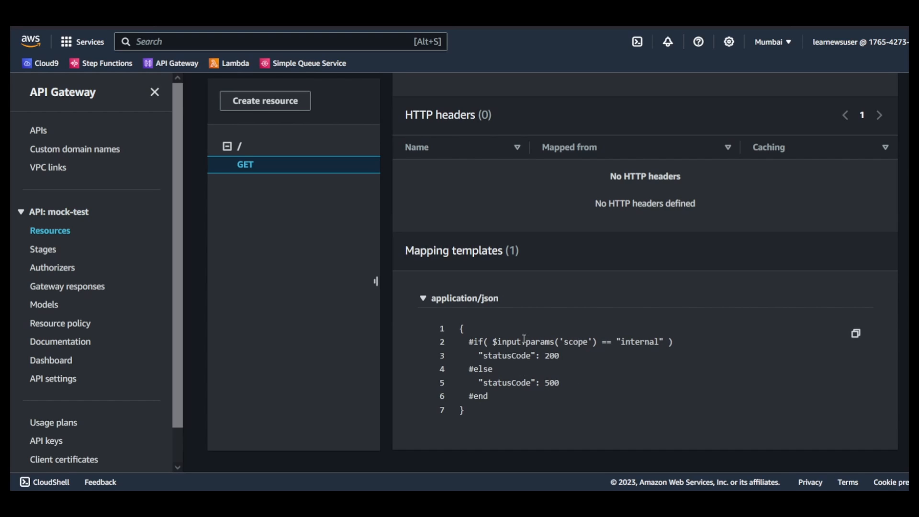
double_click(507, 342)
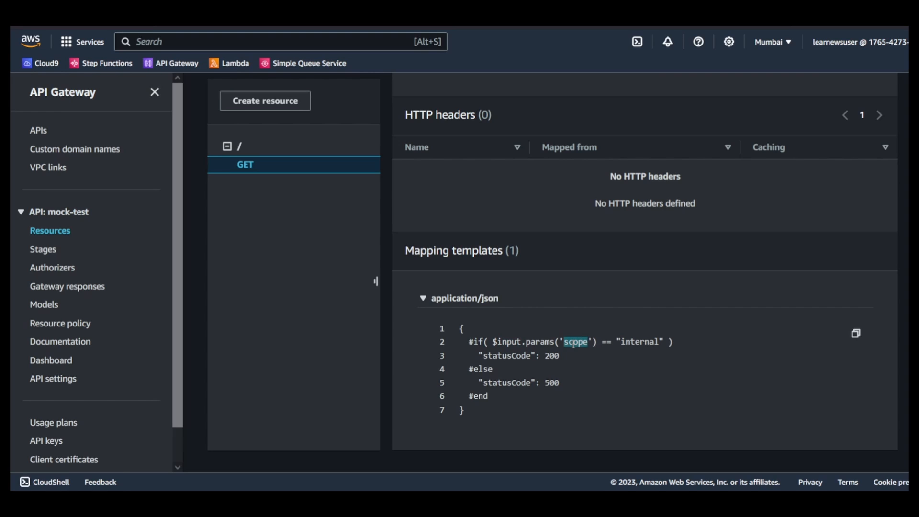
double_click(642, 342)
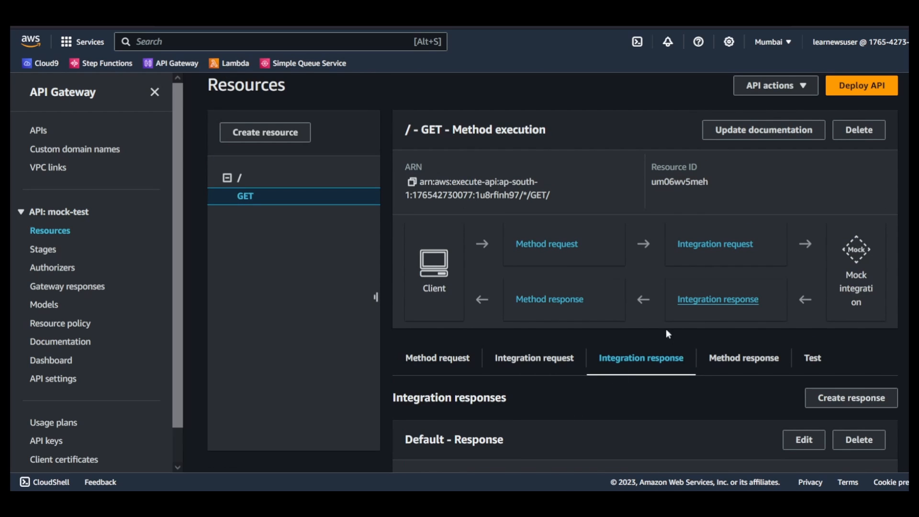
scroll("down", 3)
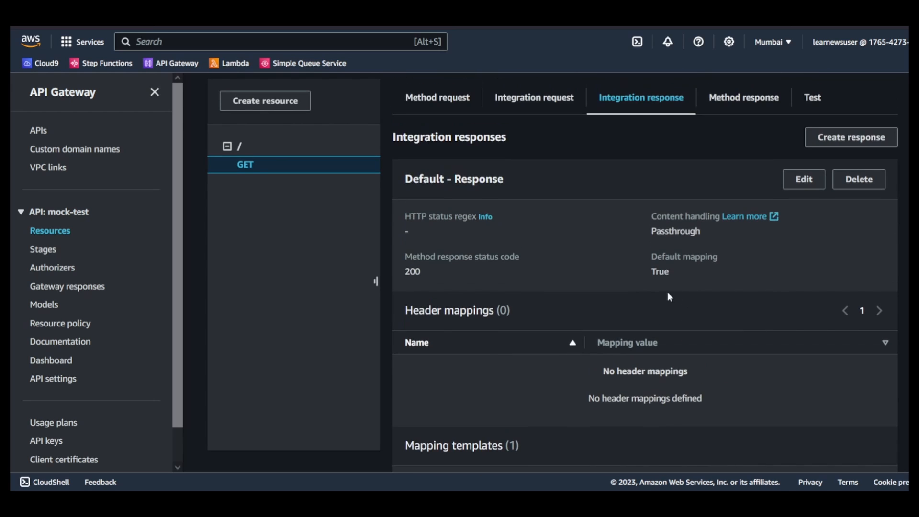
mouse_move(522, 270)
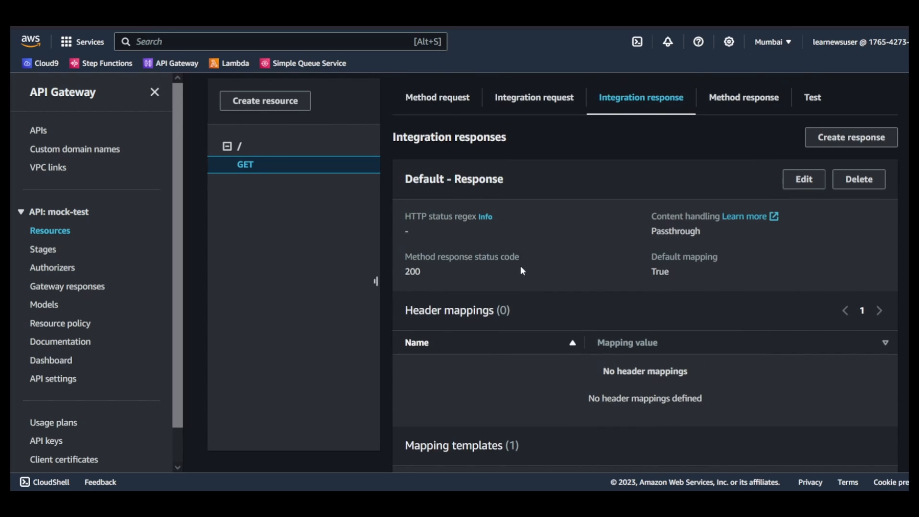
scroll("down", 3)
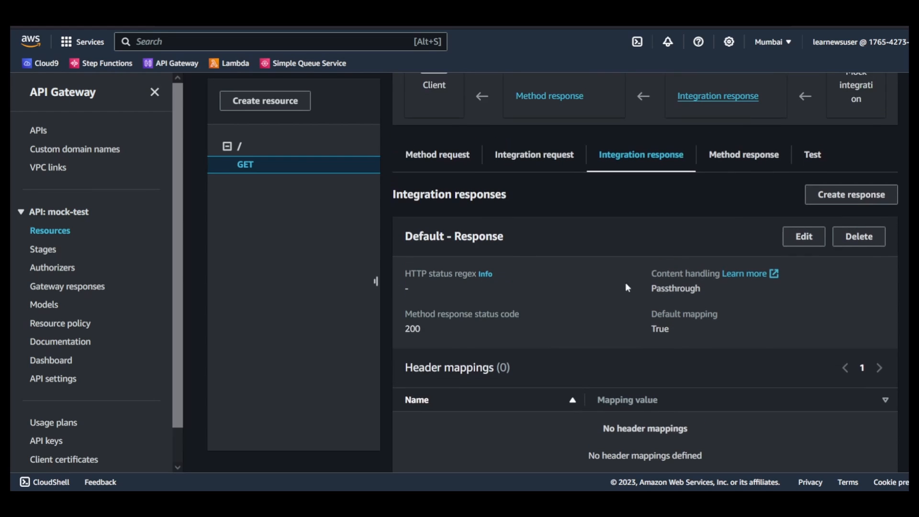
mouse_move(453, 340)
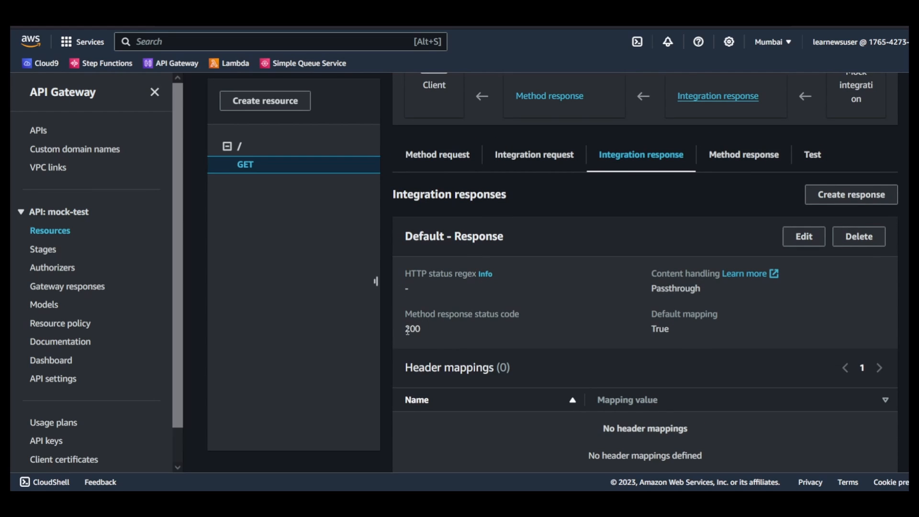
double_click(413, 328)
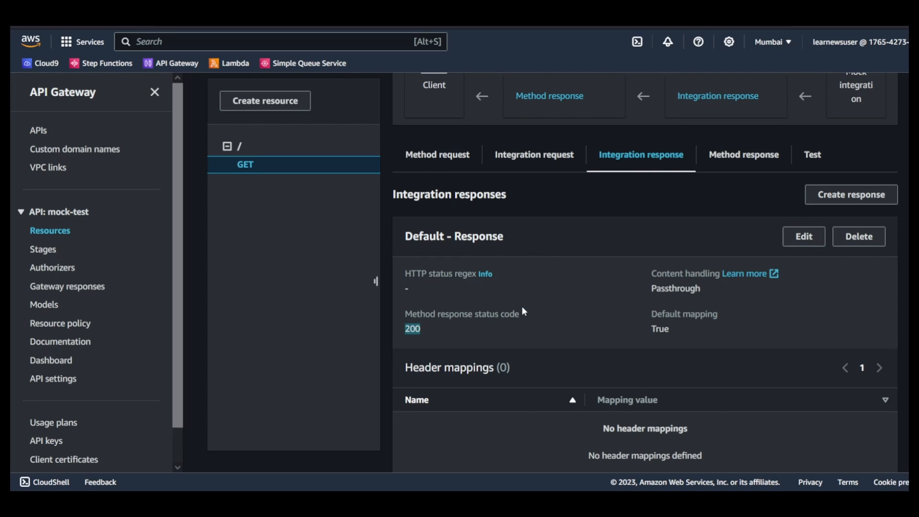
mouse_move(403, 322)
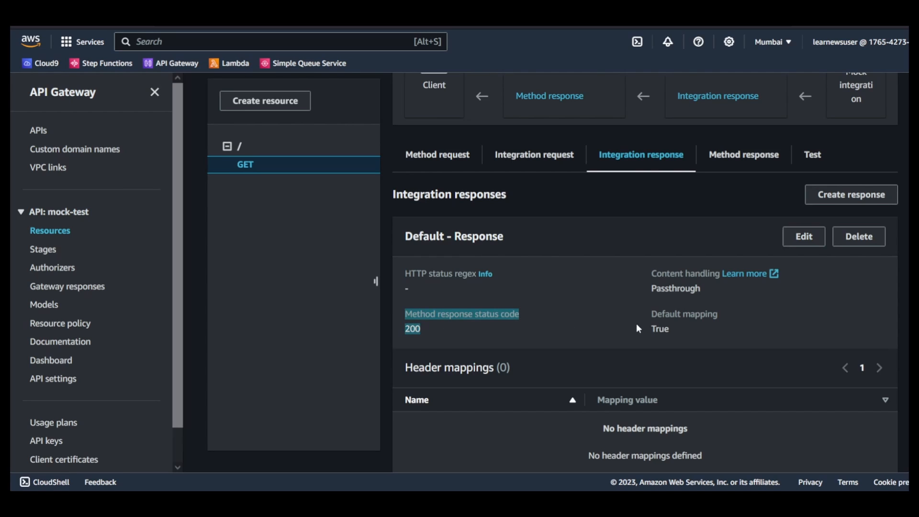
scroll("down", 3)
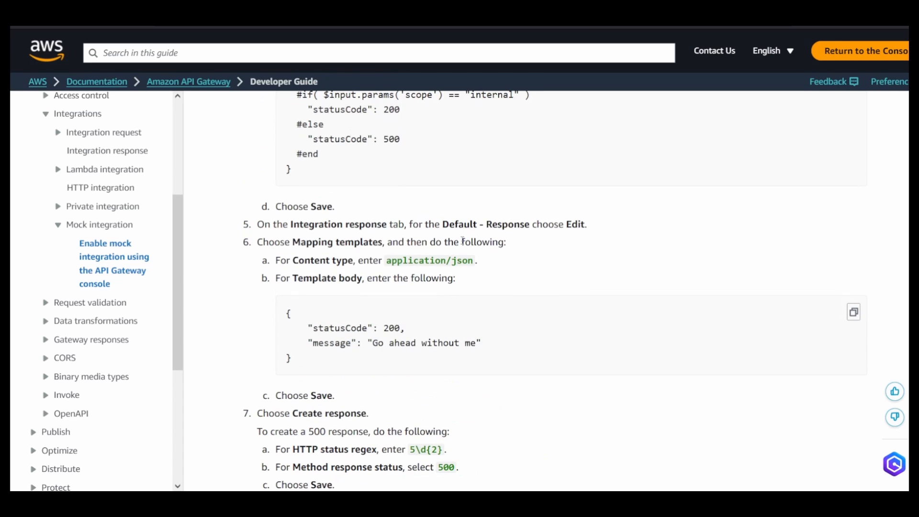
mouse_move(433, 223)
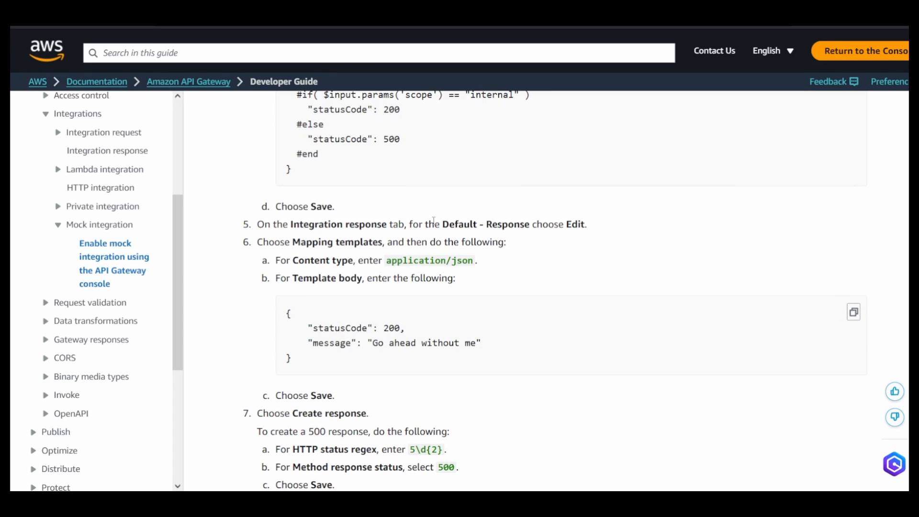
mouse_move(853, 312)
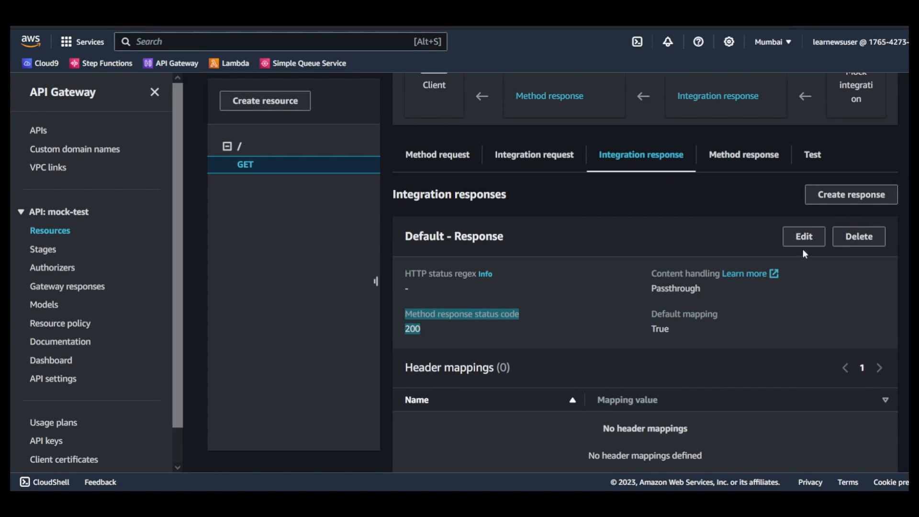
Edit the Default response's mapping templates to return statusCode 200 and 'Go ahead without me'.
left_click(802, 237)
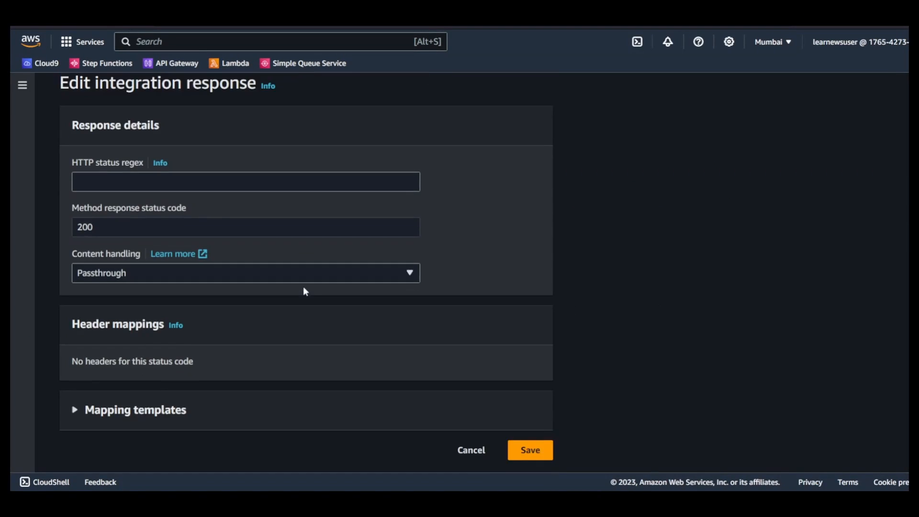
left_click(75, 410)
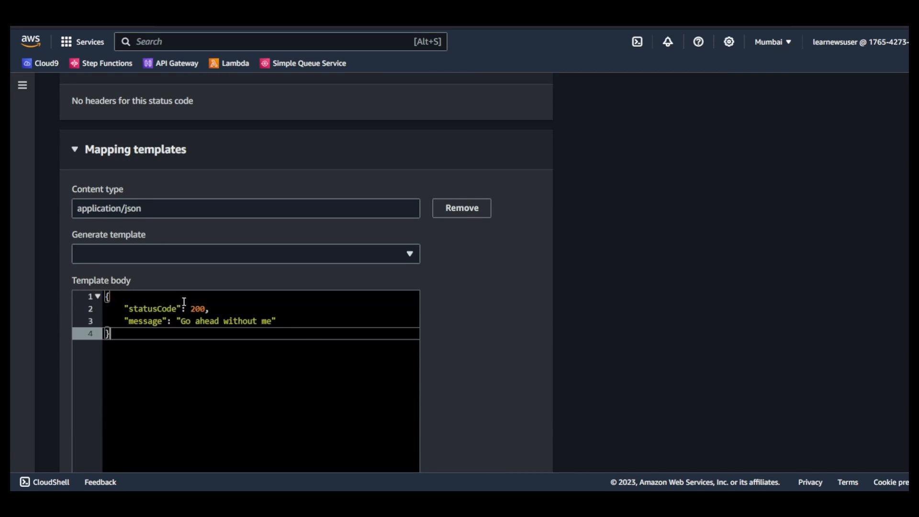
scroll("down", 3)
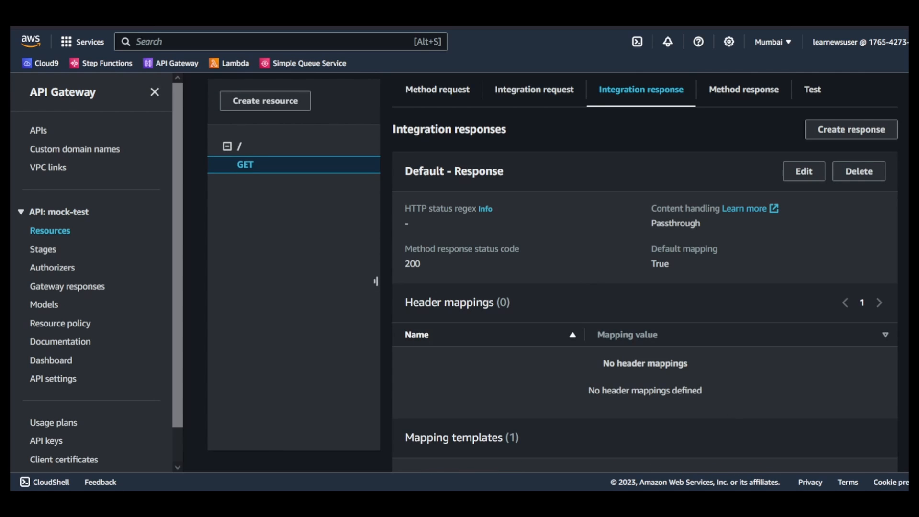
mouse_move(851, 129)
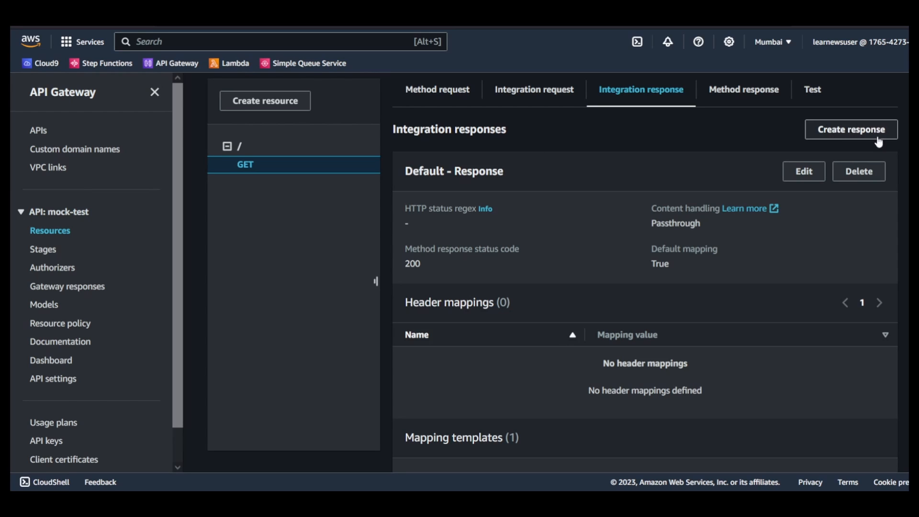
mouse_move(838, 134)
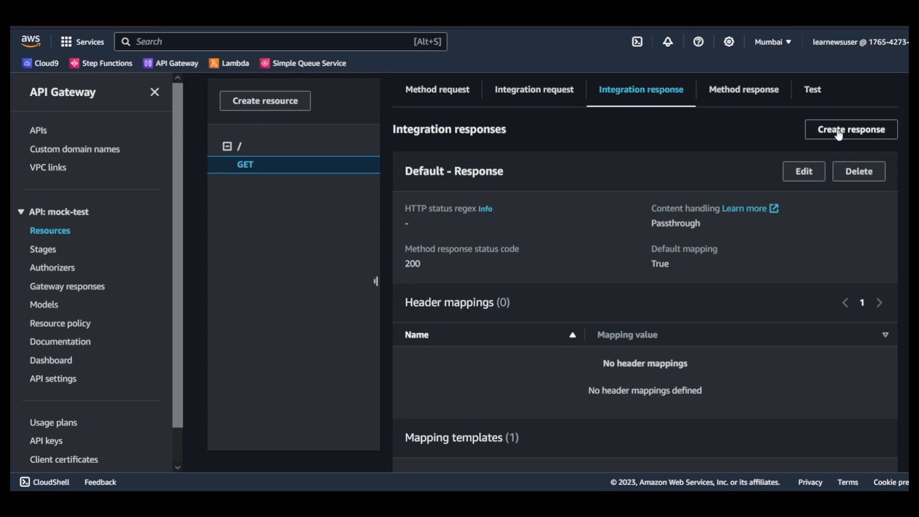
Abandon the new integration response and switch to the GET method's method responses.
left_click(851, 129)
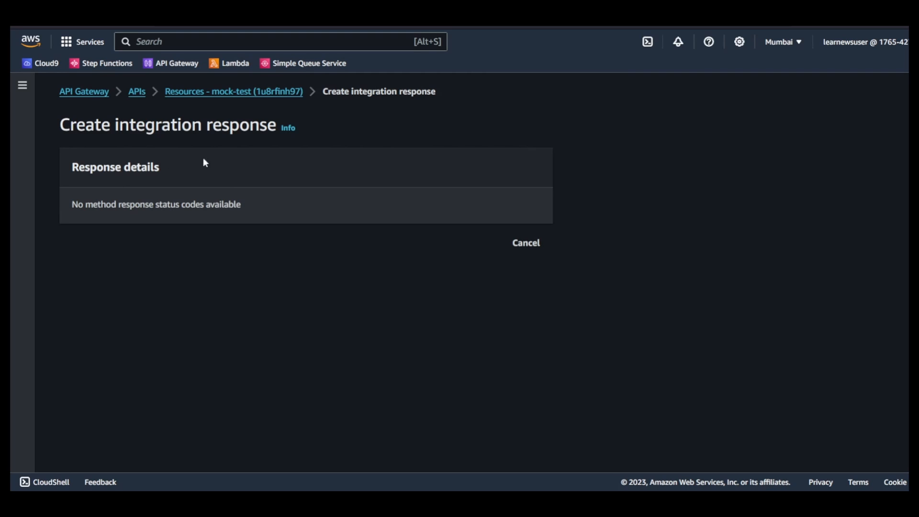
left_click(524, 243)
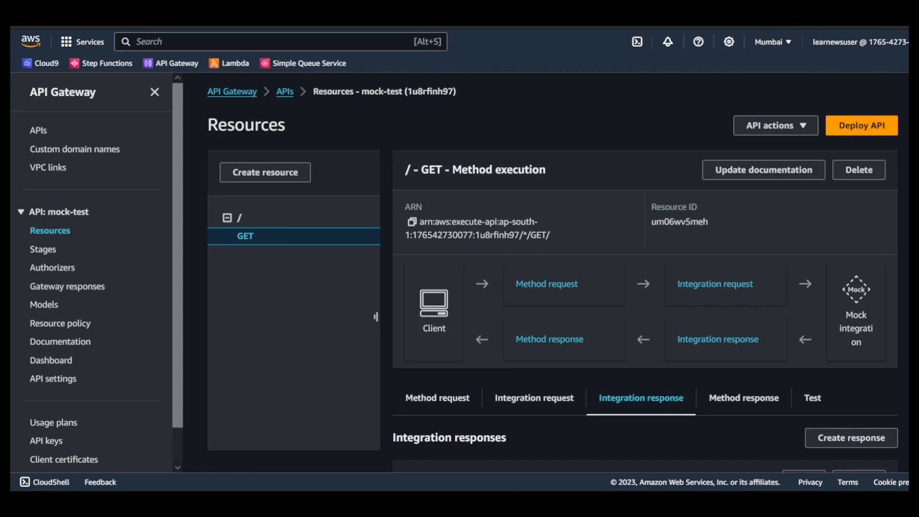
scroll("down", 3)
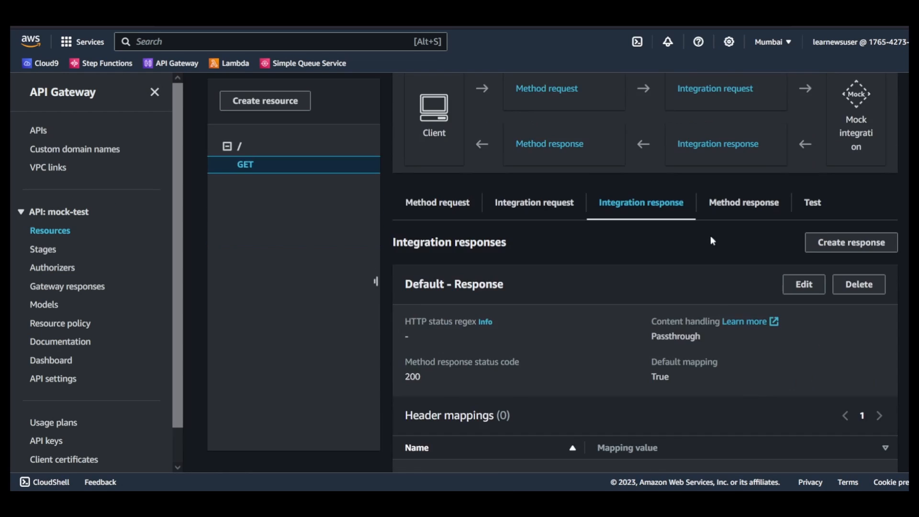
left_click(743, 202)
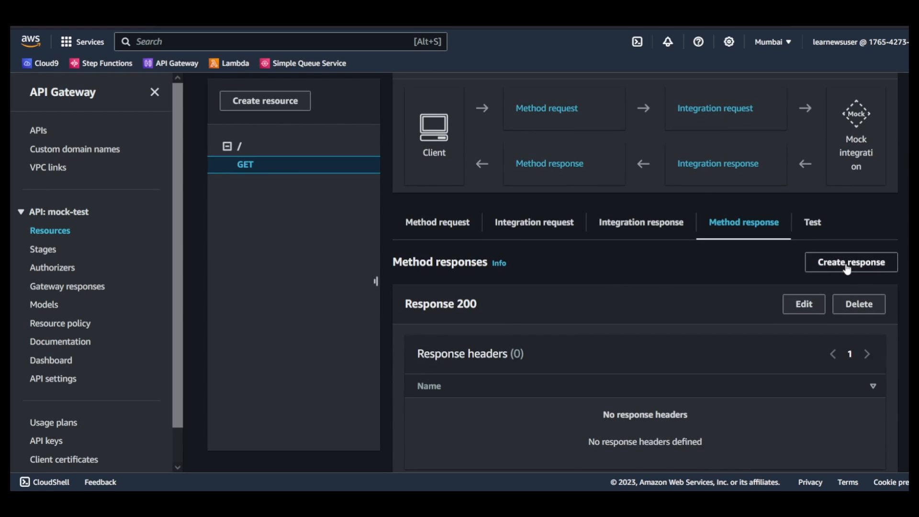
Create a method response with HTTP status code 500.
left_click(850, 262)
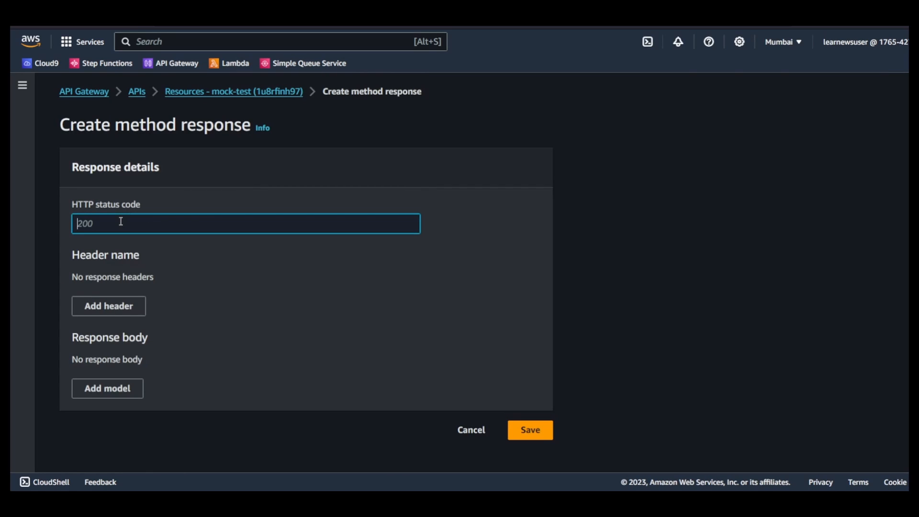
type("500")
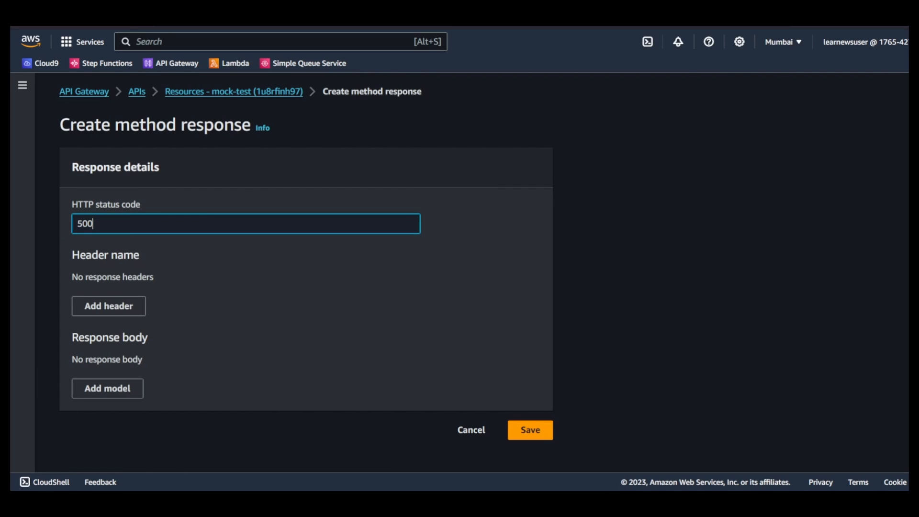
left_click(528, 429)
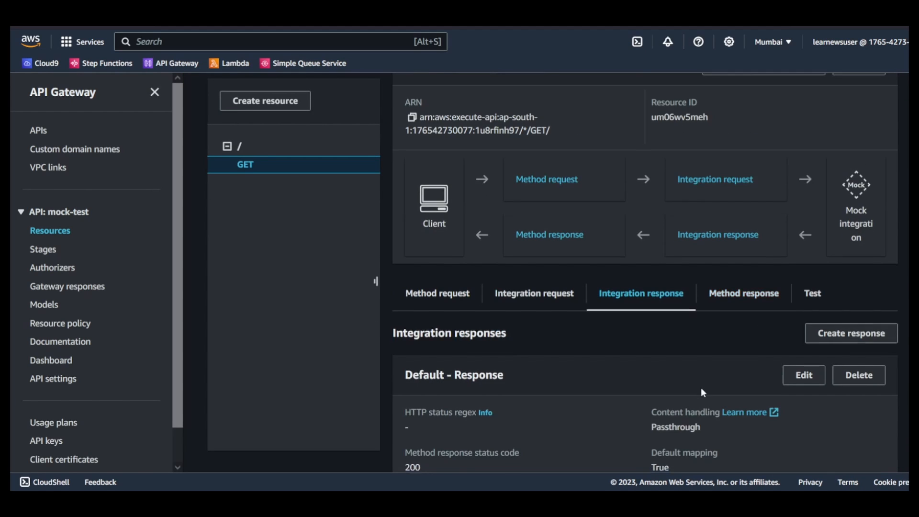
Create an integration response with status regex 5\d{2} mapped to method response 500.
left_click(851, 333)
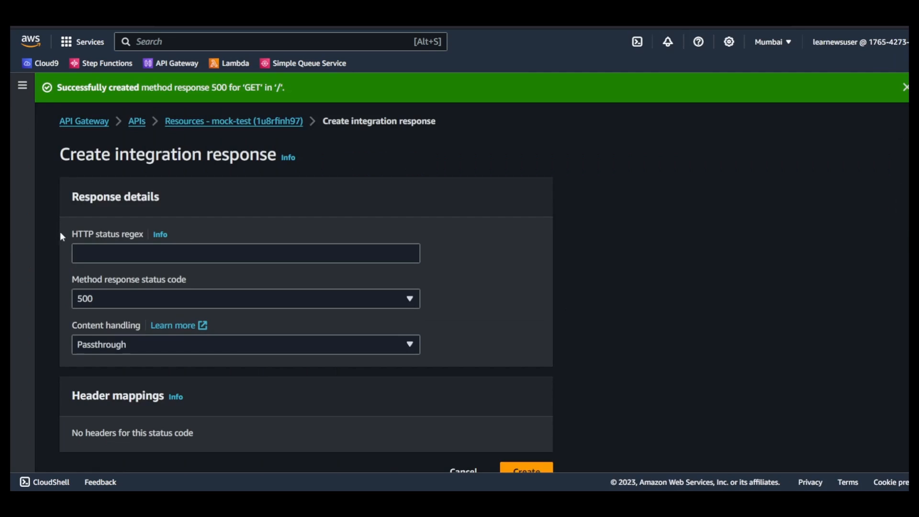
left_click(245, 299)
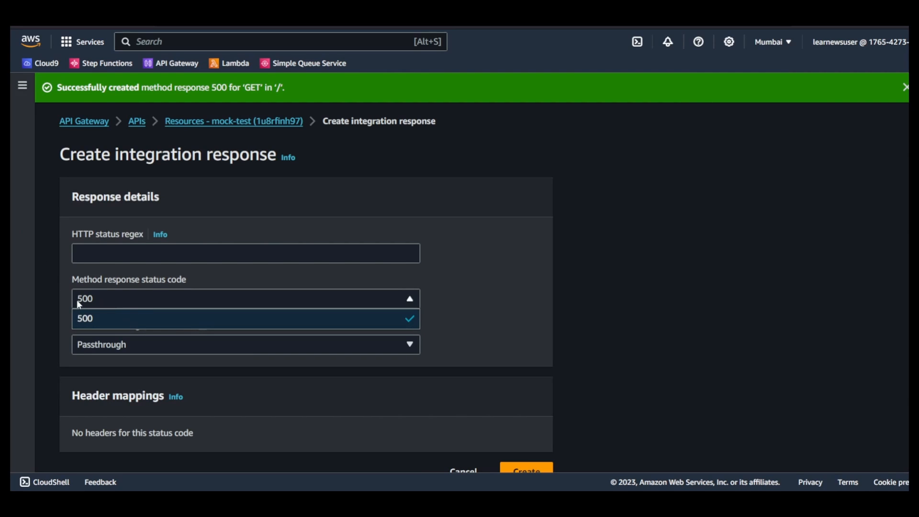
mouse_move(114, 257)
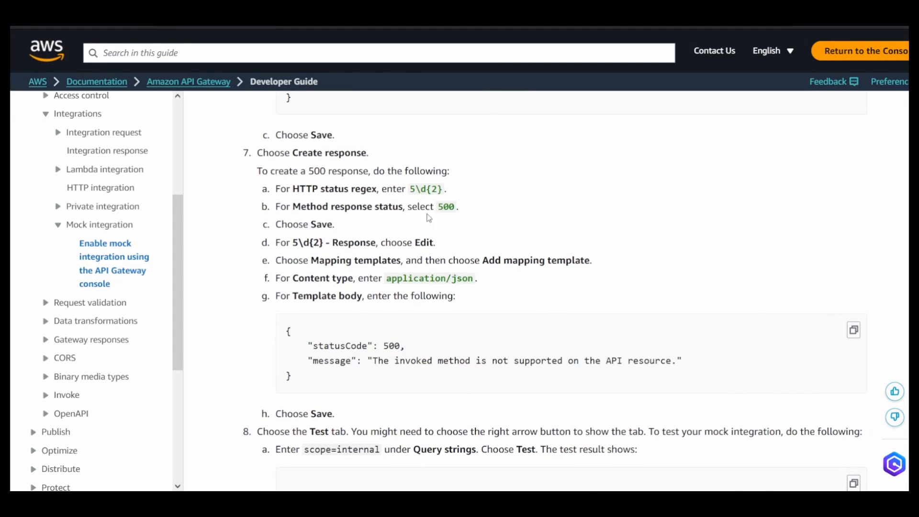
double_click(419, 189)
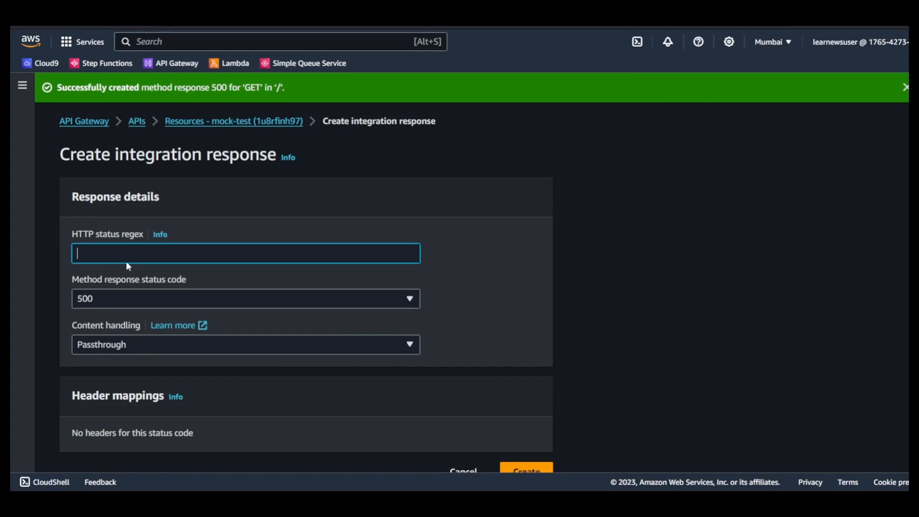
type("5\\d{2}")
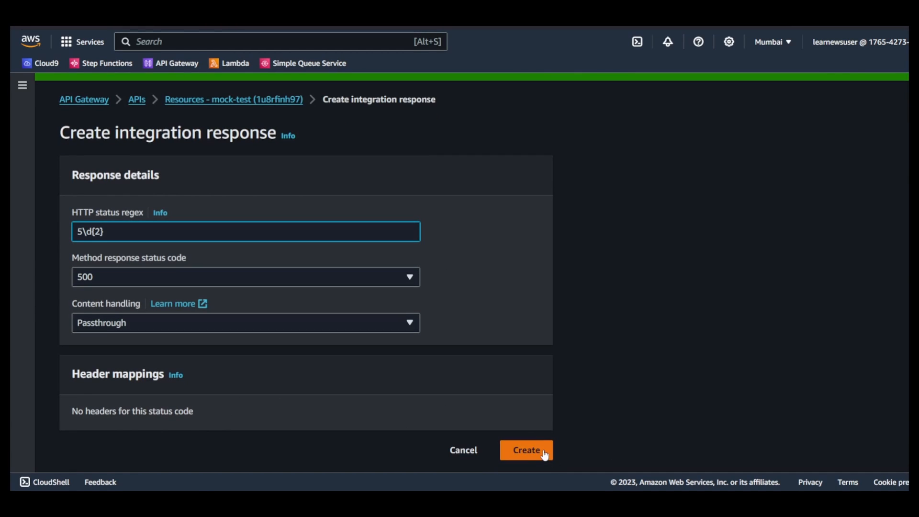
left_click(526, 450)
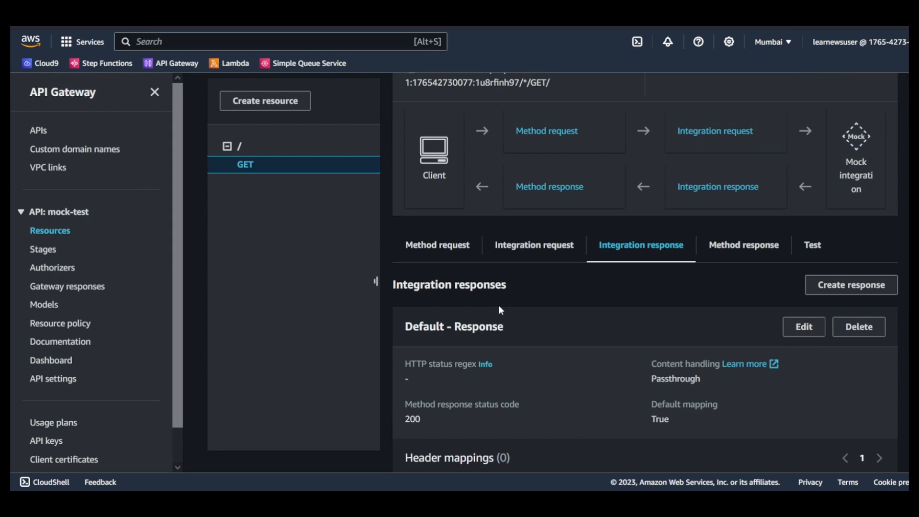
Save an application/json template on the 5\d{2} response returning statusCode 500 and the not-supported message.
scroll("down", 3)
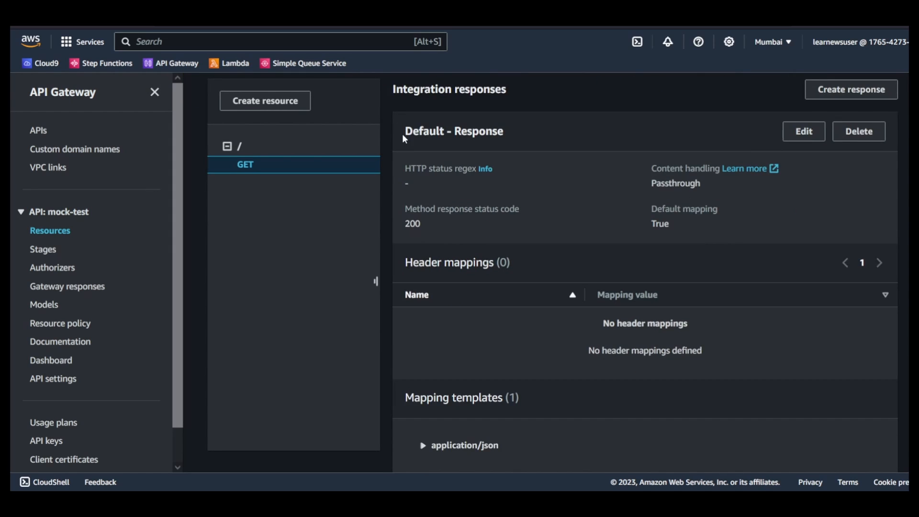
scroll("down", 3)
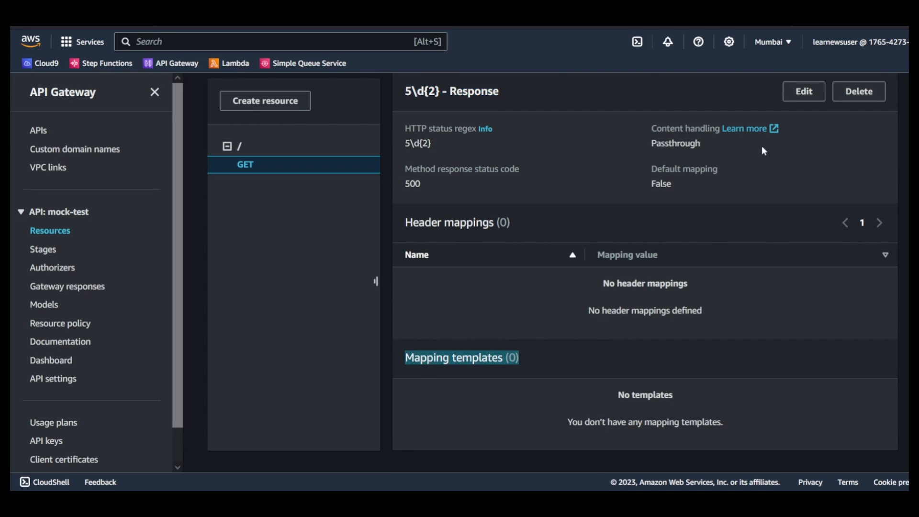
left_click(804, 91)
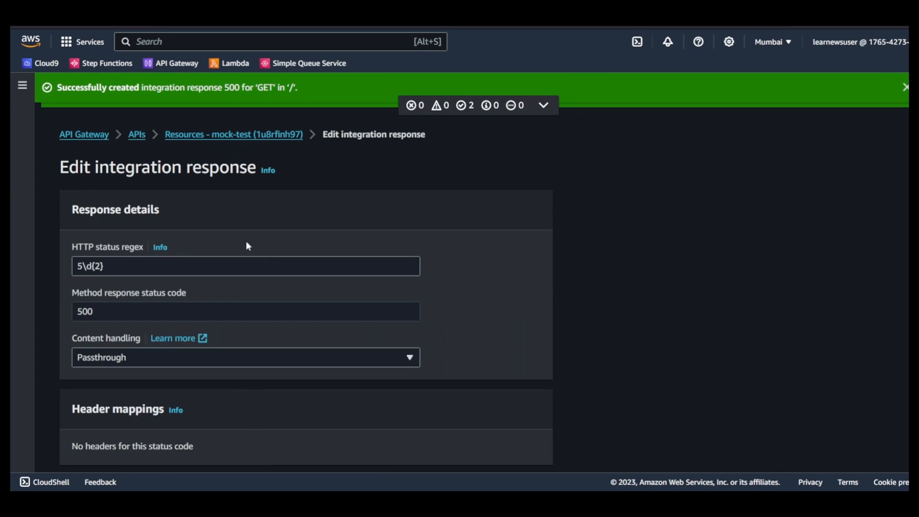
scroll("down", 3)
type("a")
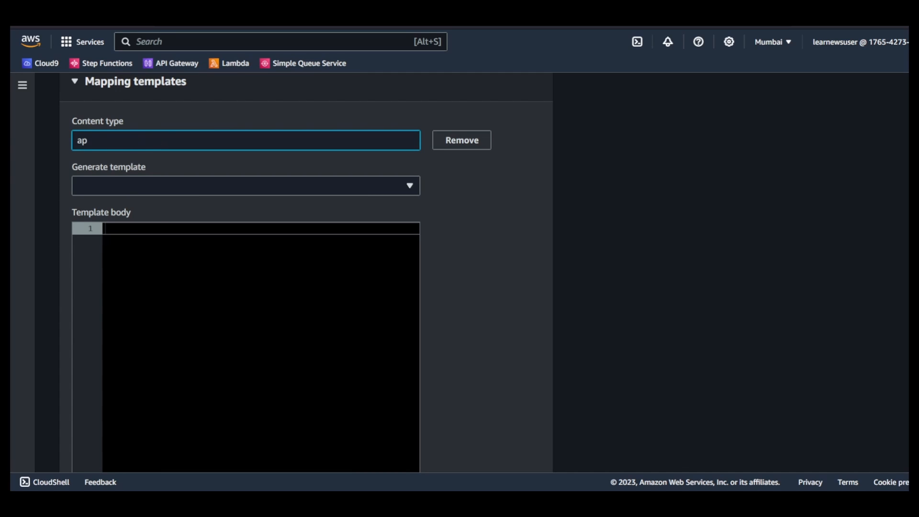
type("plication")
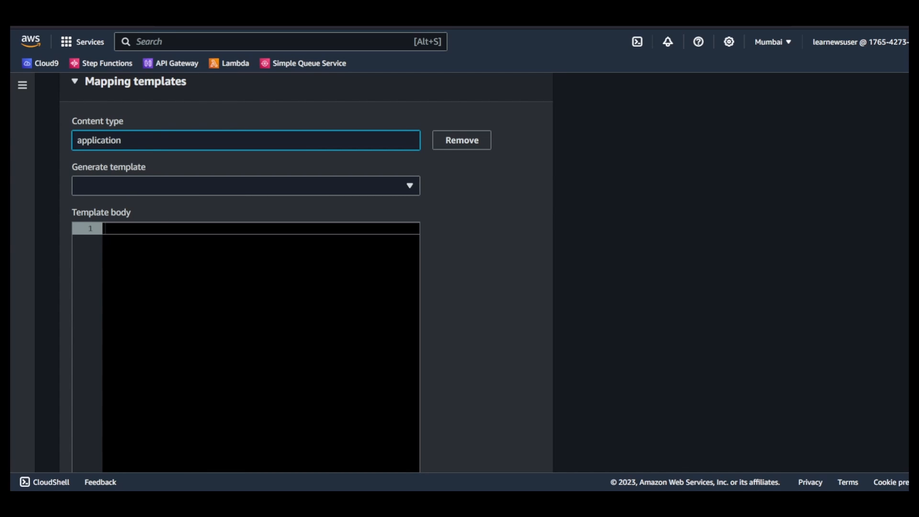
type("/json")
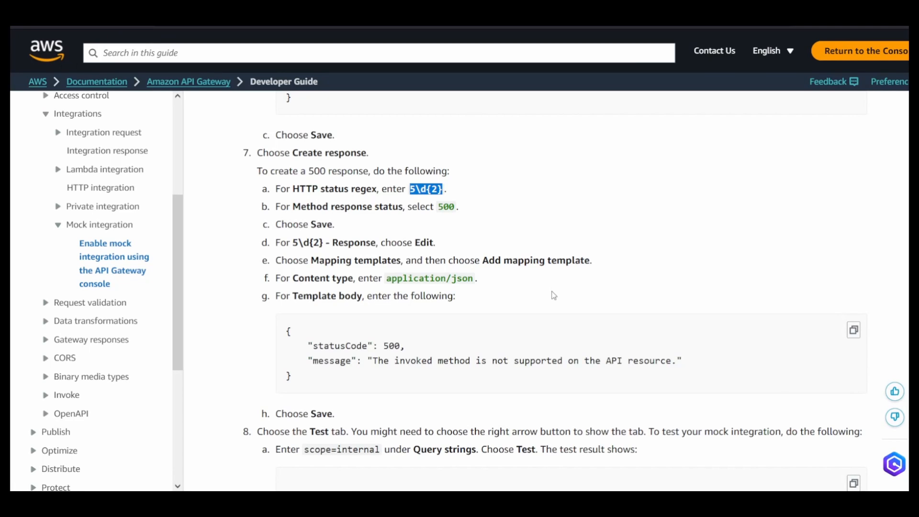
scroll("down", 3)
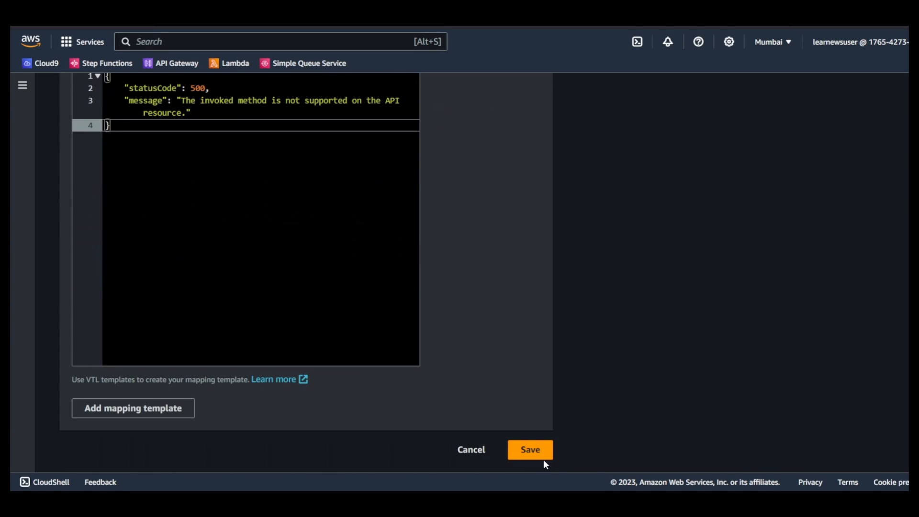
left_click(530, 450)
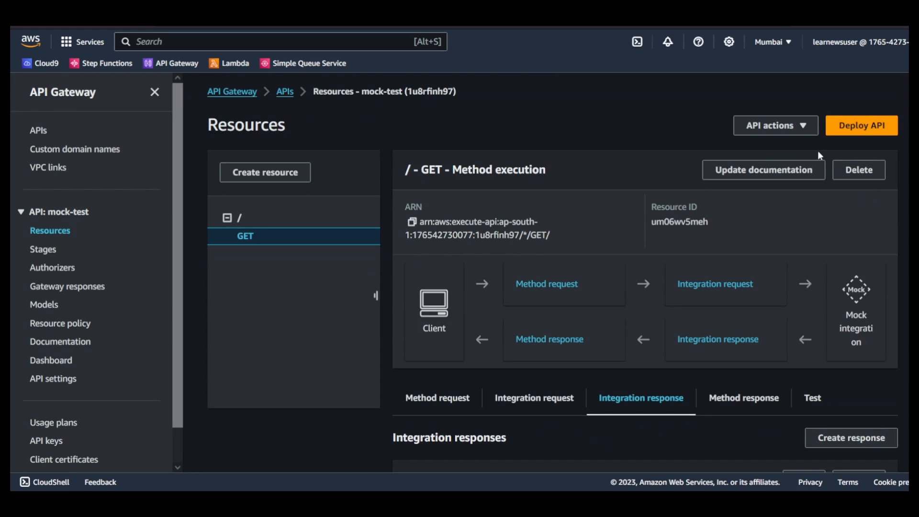
mouse_move(591, 114)
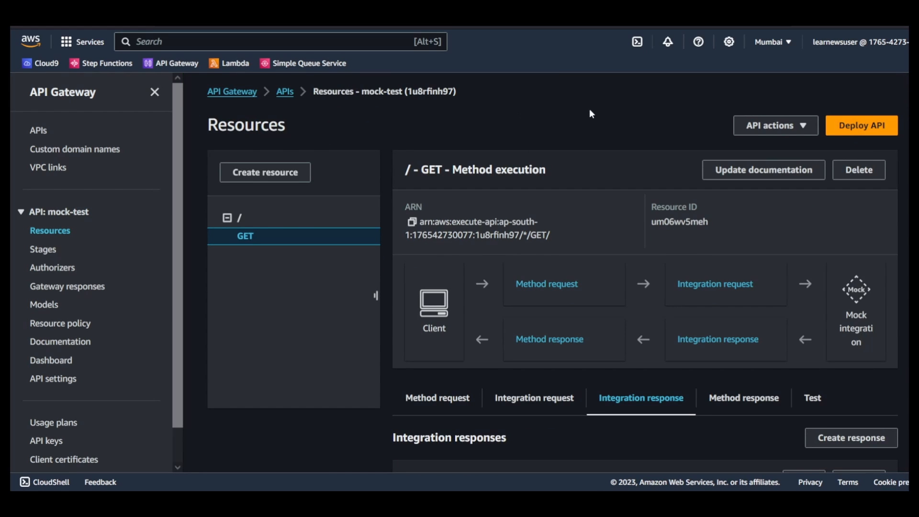
In the Test tab, call the GET method with query string scope=internal.
scroll("down", 3)
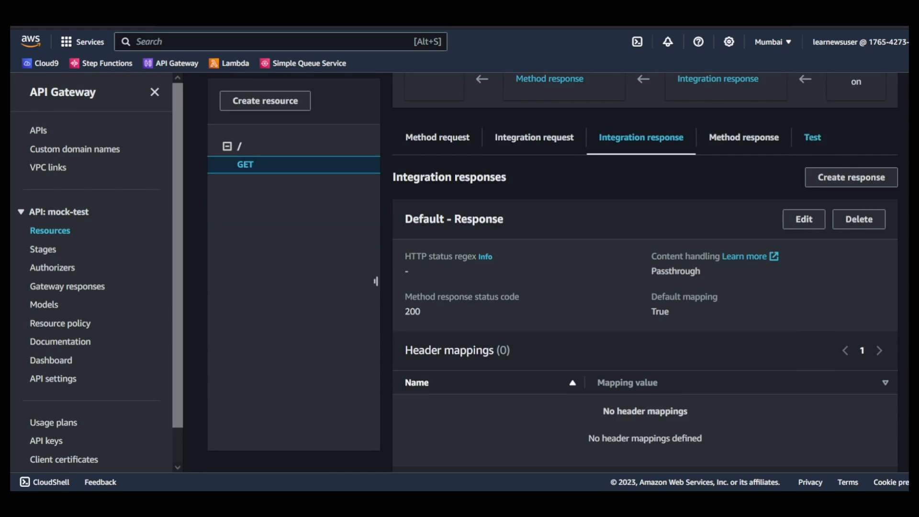
left_click(812, 137)
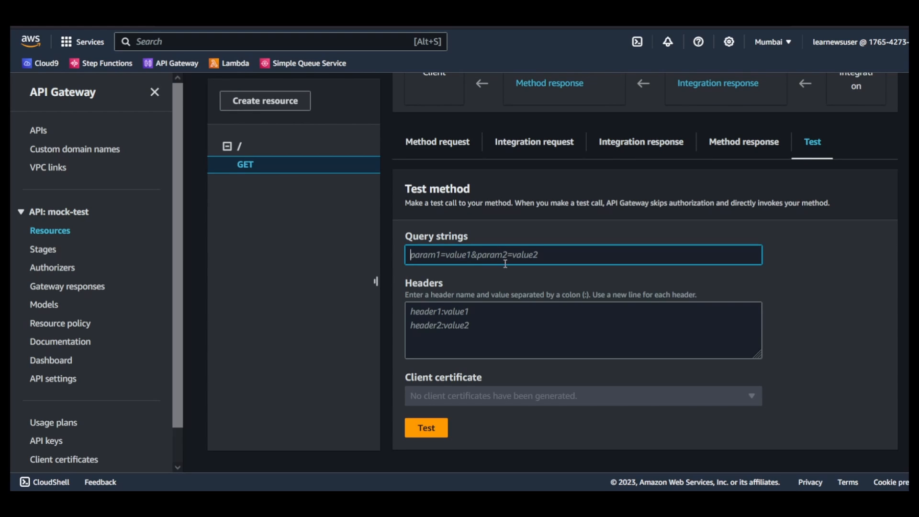
type("scope")
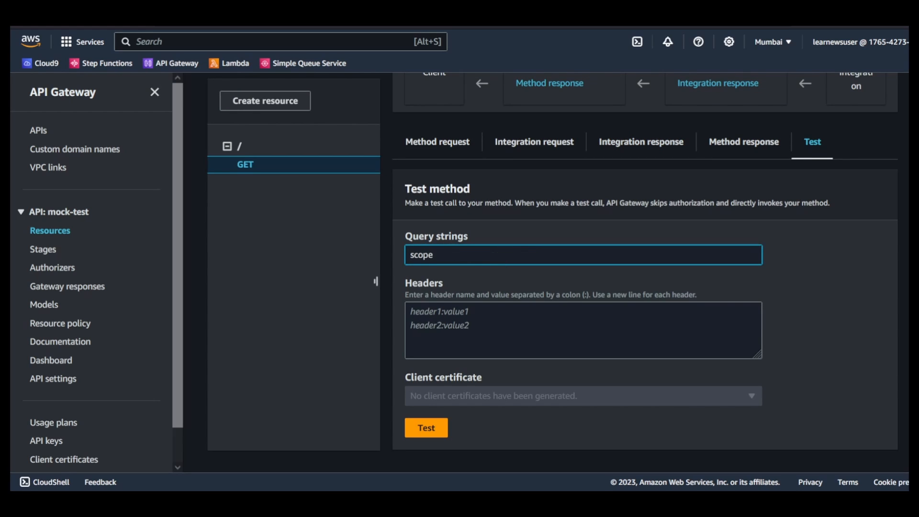
type("=internal")
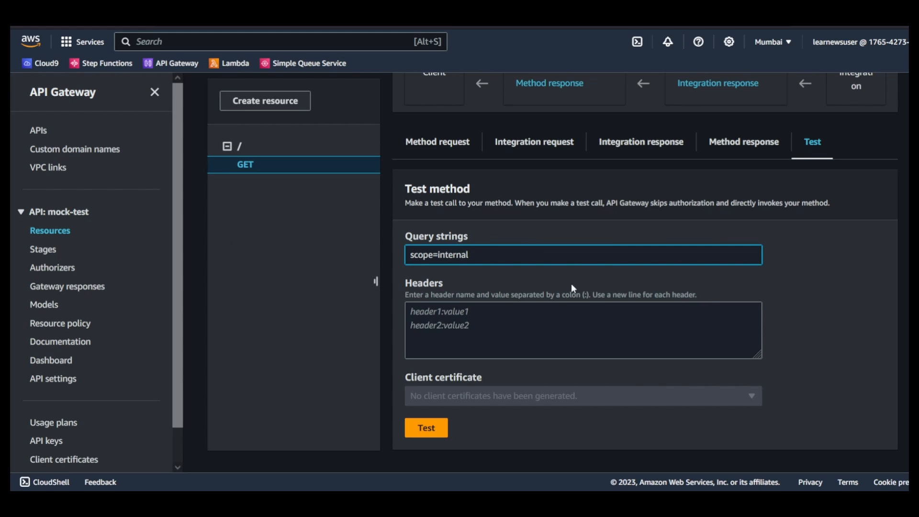
mouse_move(458, 456)
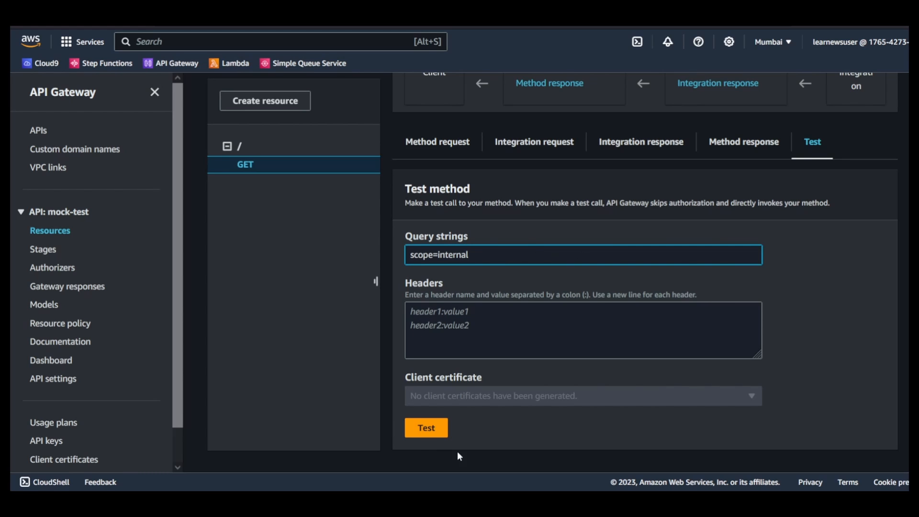
left_click(425, 427)
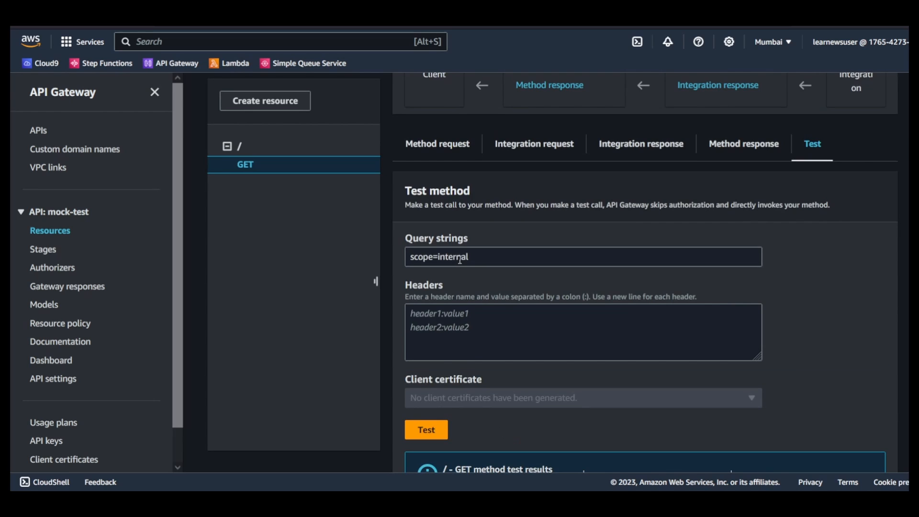
Re-run the test with scope=external to get status 500 and the not-supported error.
type("scope=ext")
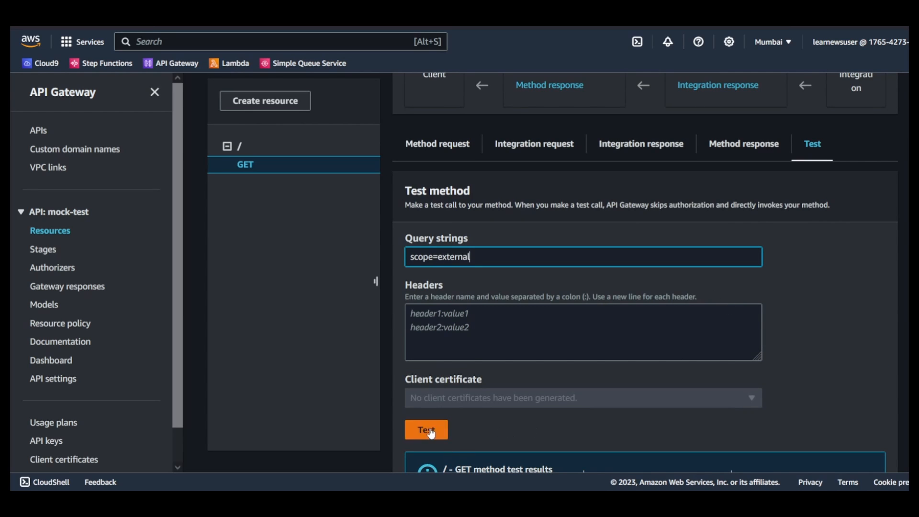
left_click(426, 430)
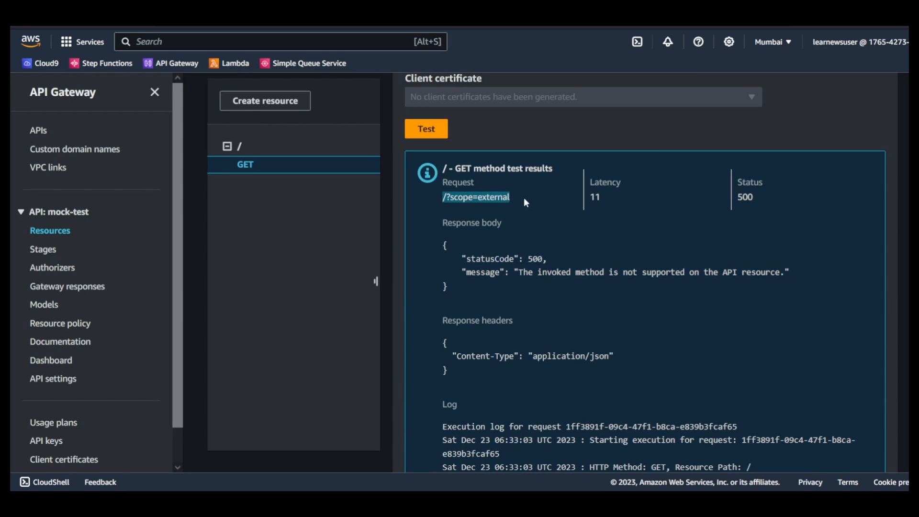
mouse_move(487, 217)
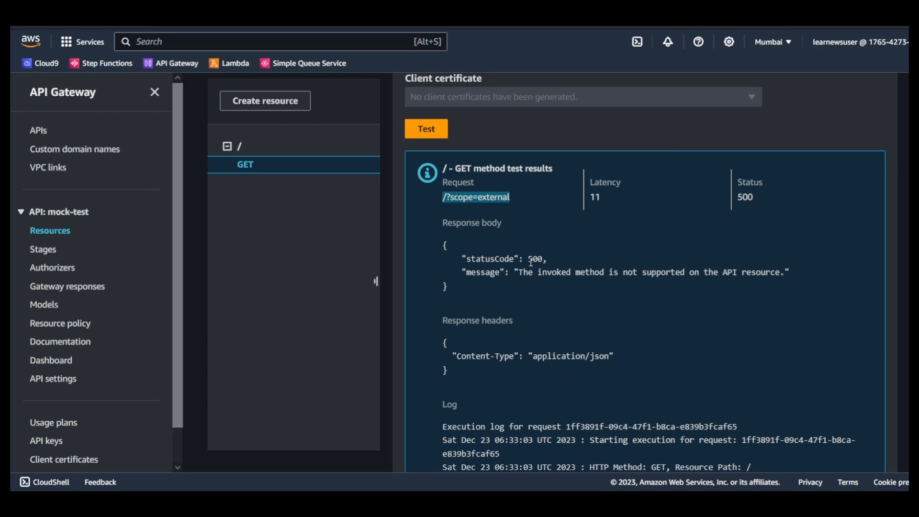
mouse_move(442, 253)
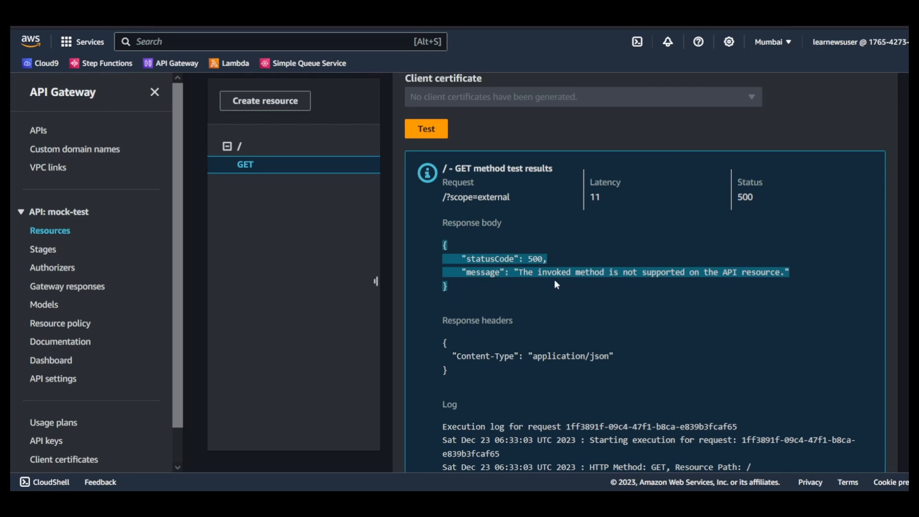
mouse_move(643, 320)
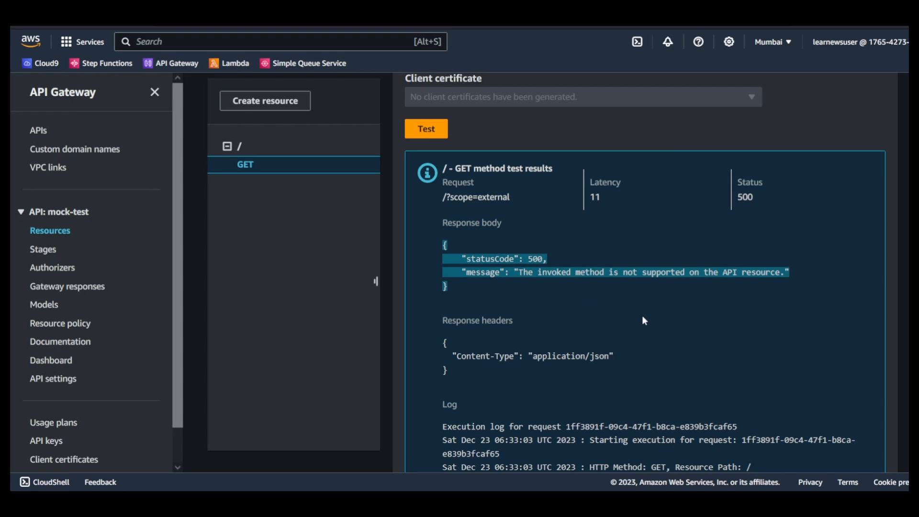